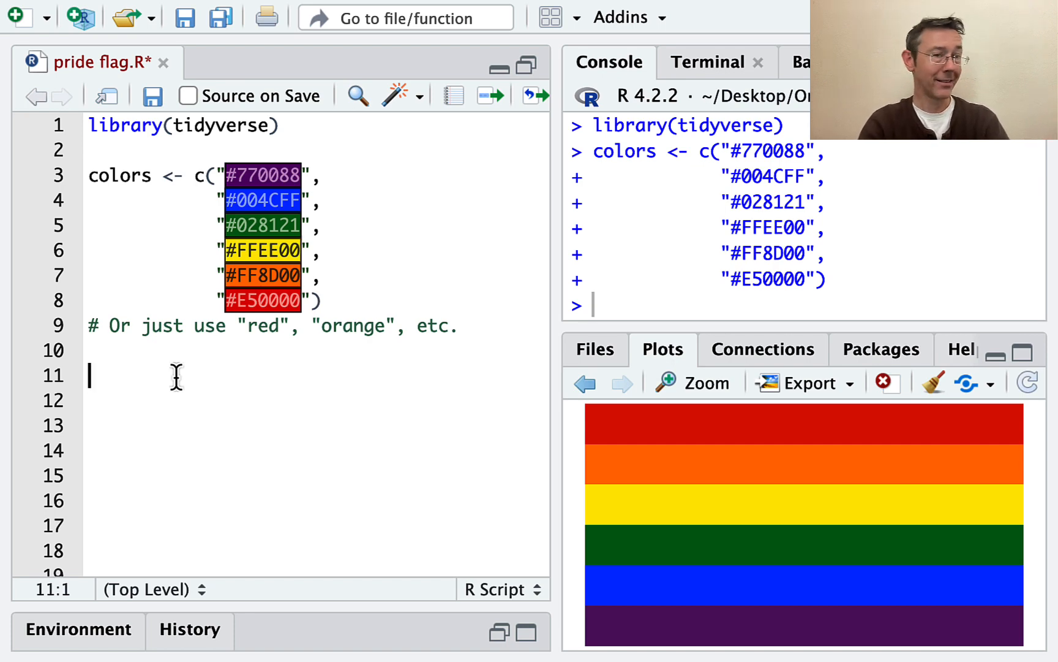
# Step: Assign letters[1:6] to cats and print it to show a through f
pyautogui.write('ca')
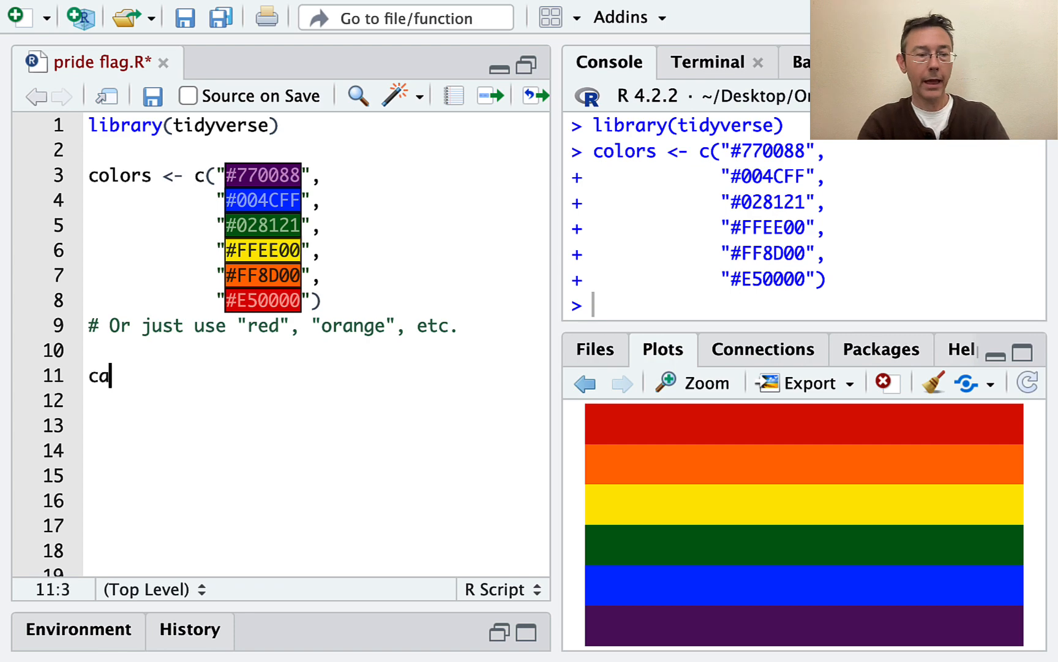
pyautogui.write('ts <-')
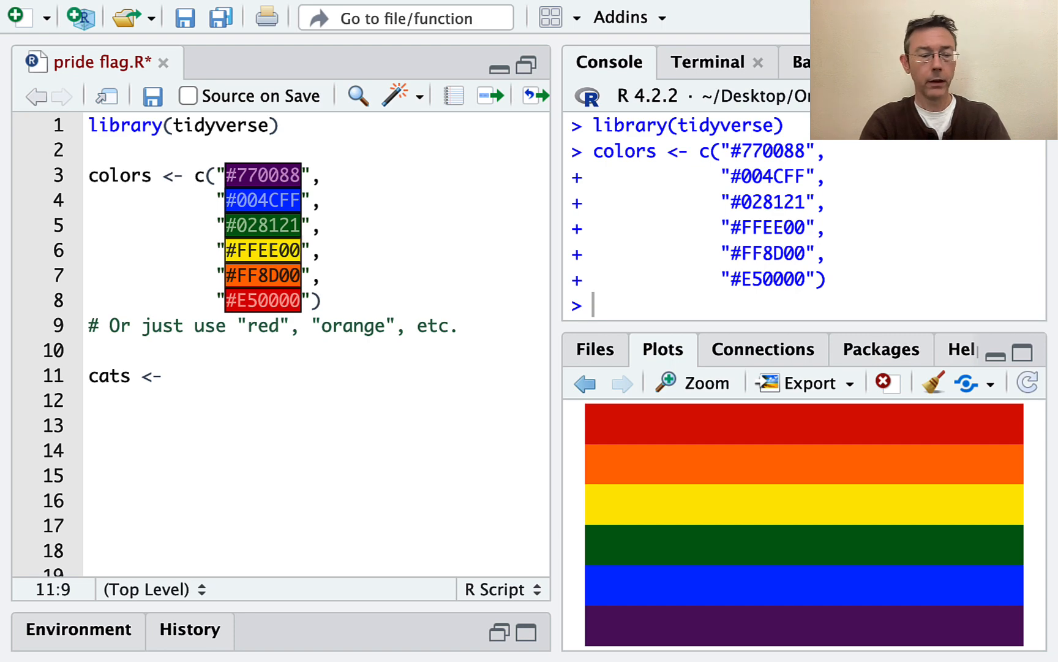
pyautogui.write('letters')
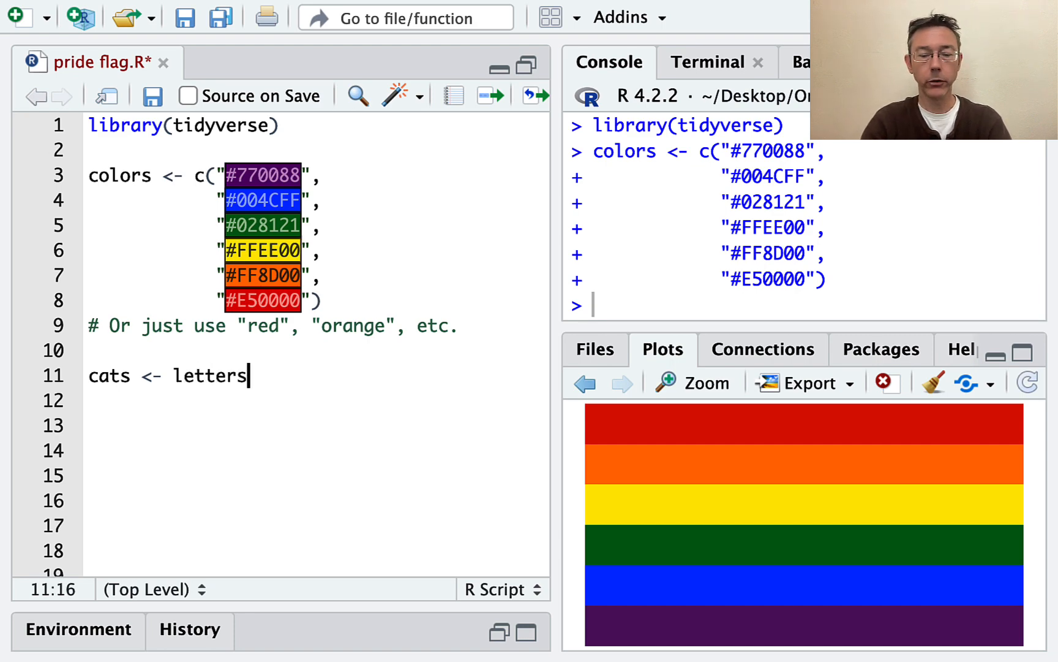
pyautogui.write('[1:6]')
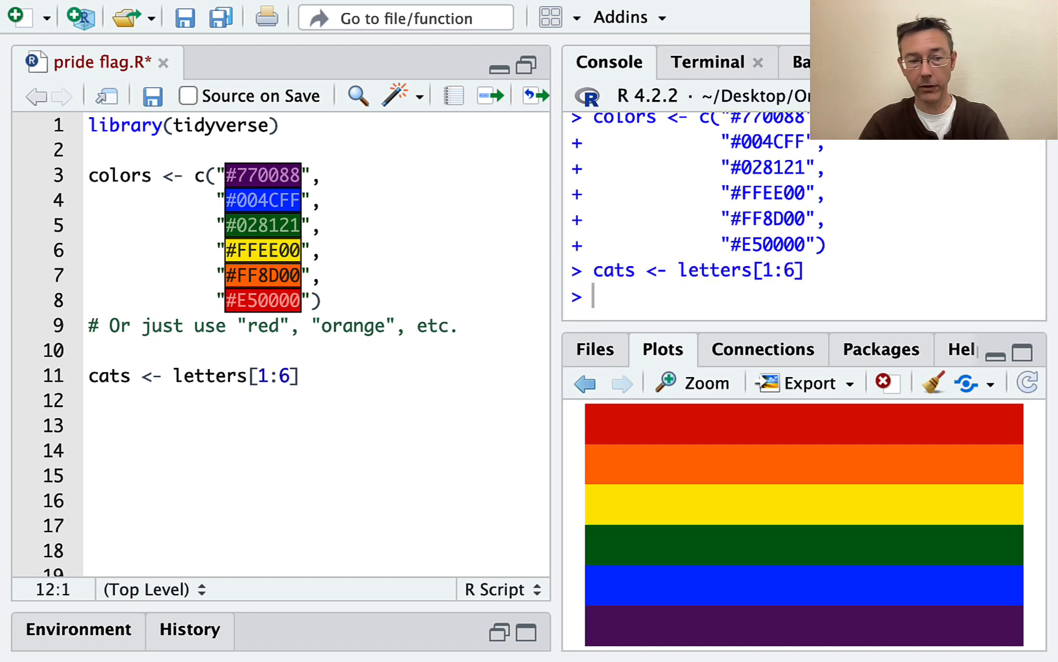
pyautogui.write('cats')
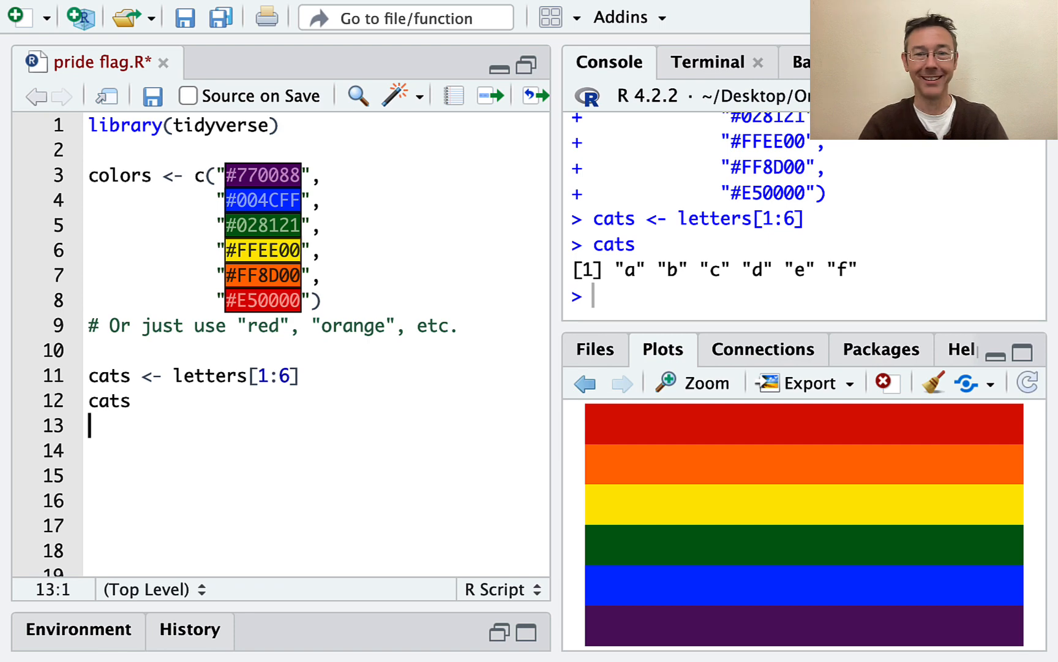
pyautogui.moveTo(103, 276)
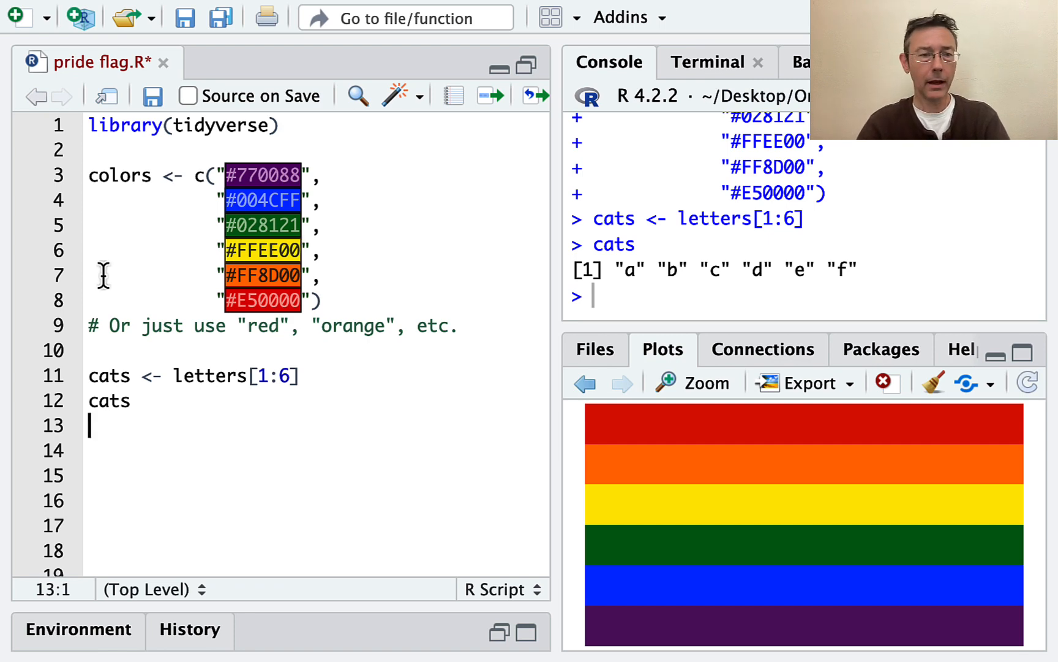
pyautogui.doubleClick(120, 176)
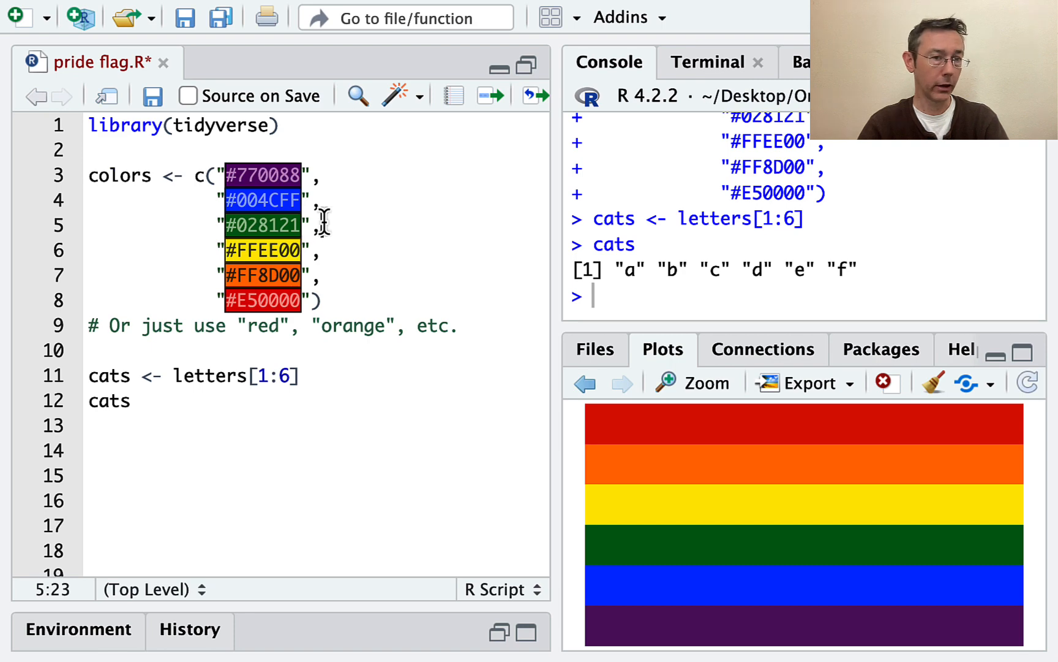
pyautogui.moveTo(388, 232)
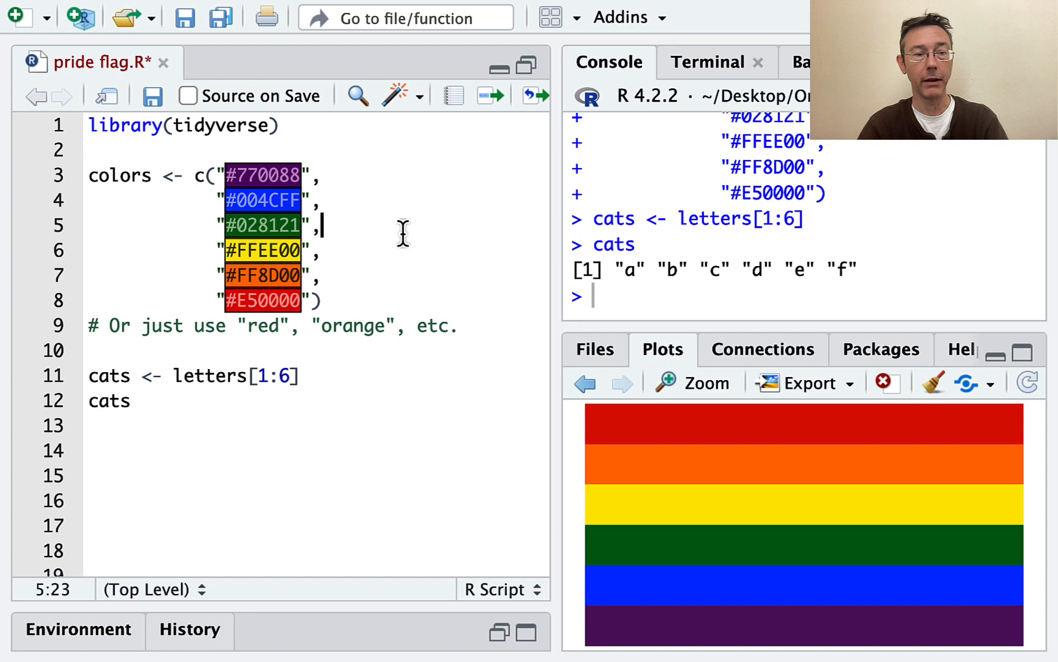
pyautogui.moveTo(469, 335)
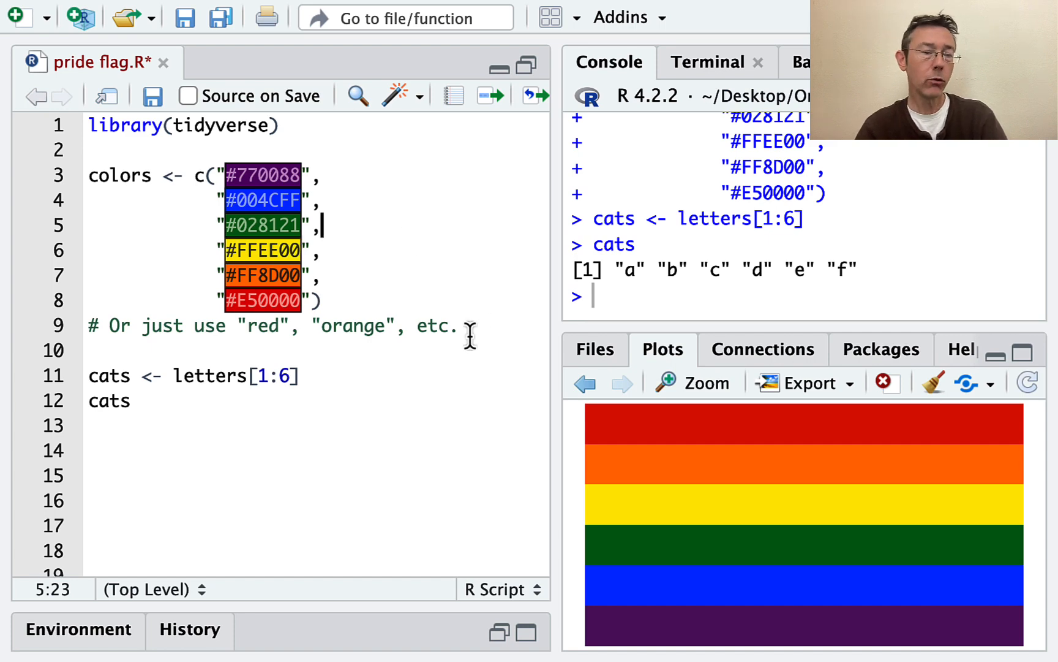
pyautogui.tripleClick(270, 325)
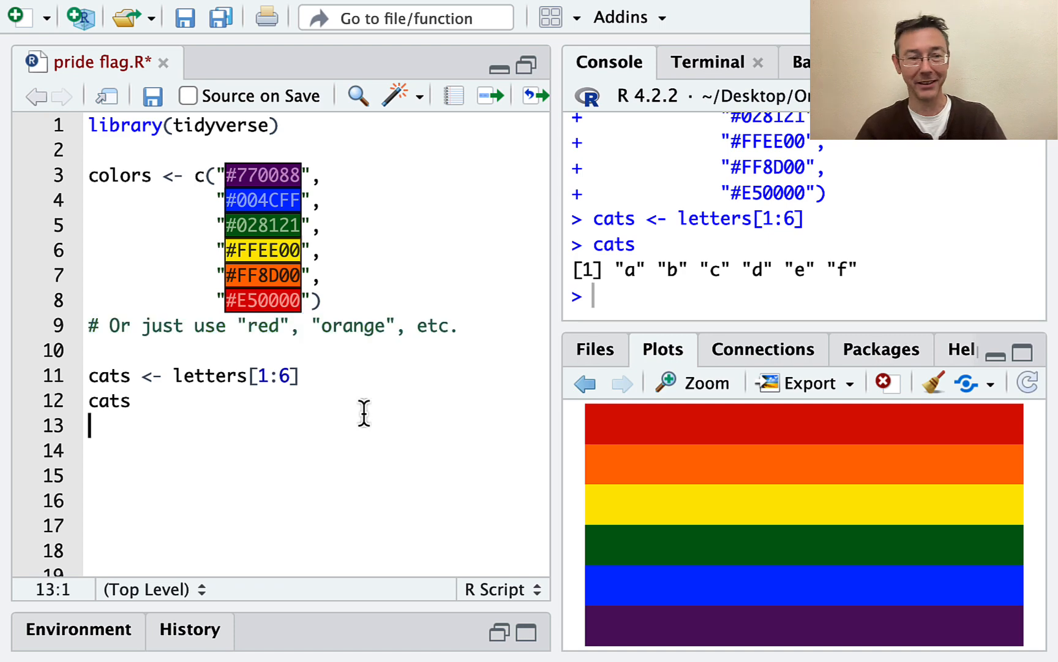
pyautogui.moveTo(186, 417)
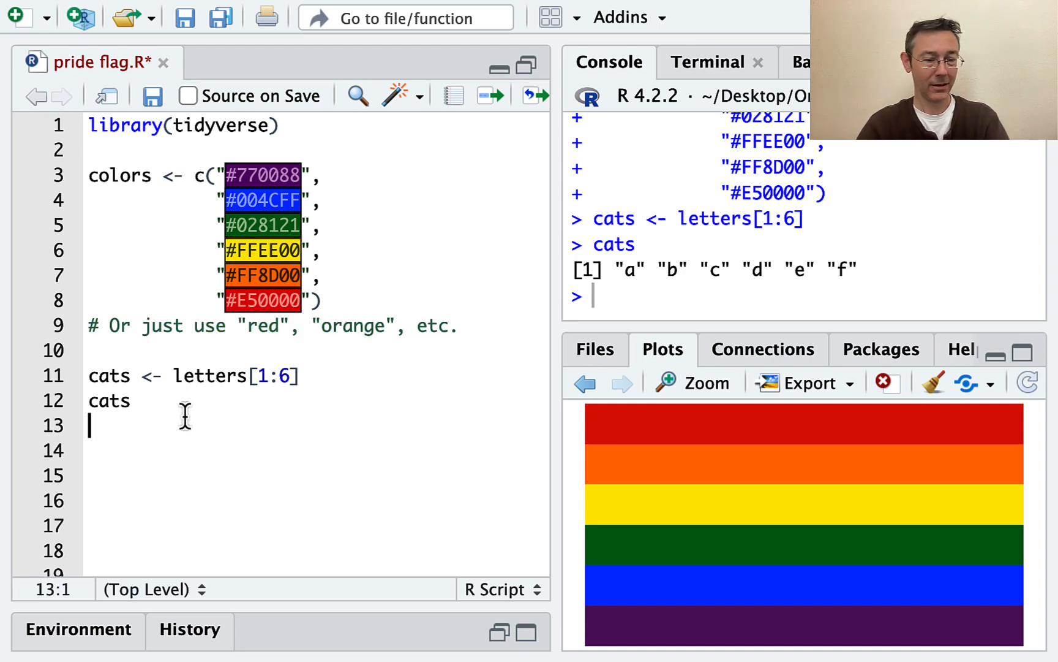
# Step: Create df <- tibble(cats) and print df, listing a–f in one column
pyautogui.write('df <-')
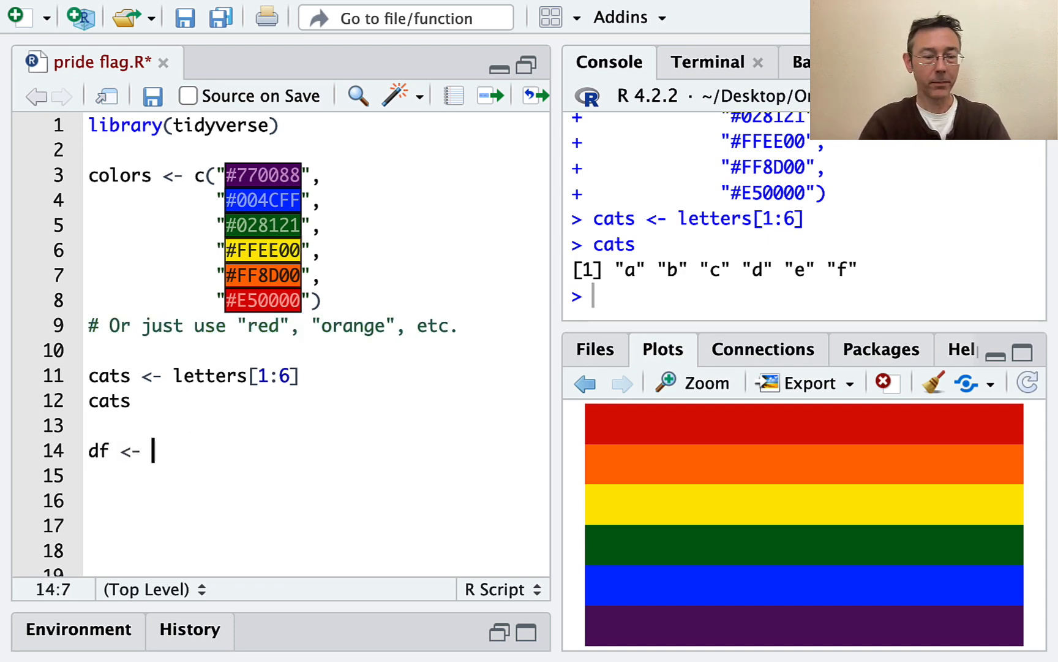
pyautogui.write('tibbl')
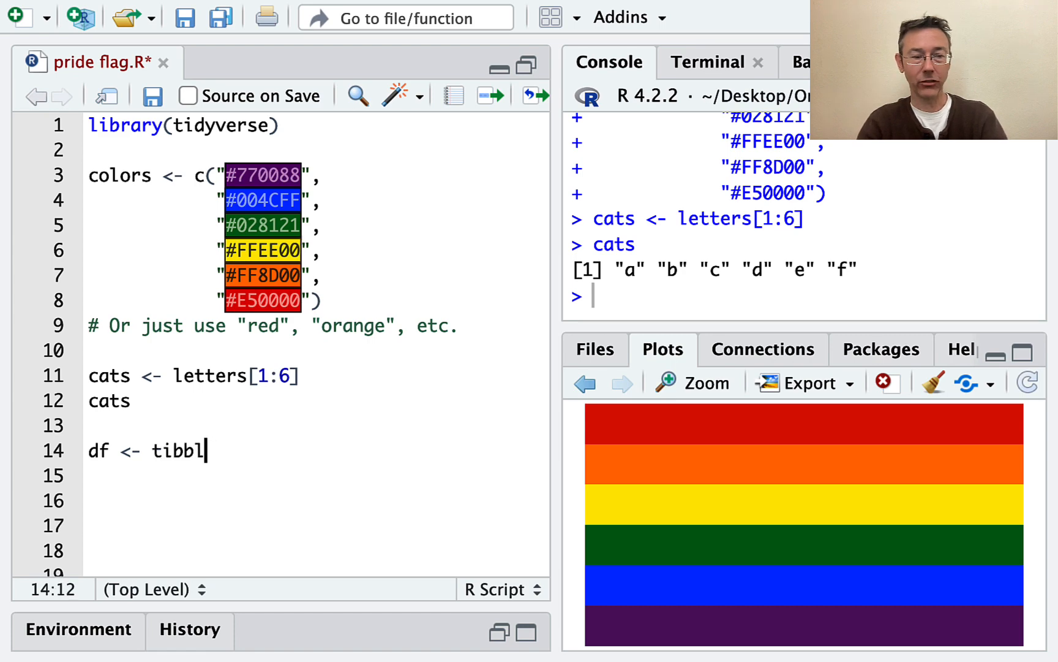
pyautogui.write('e(cats')
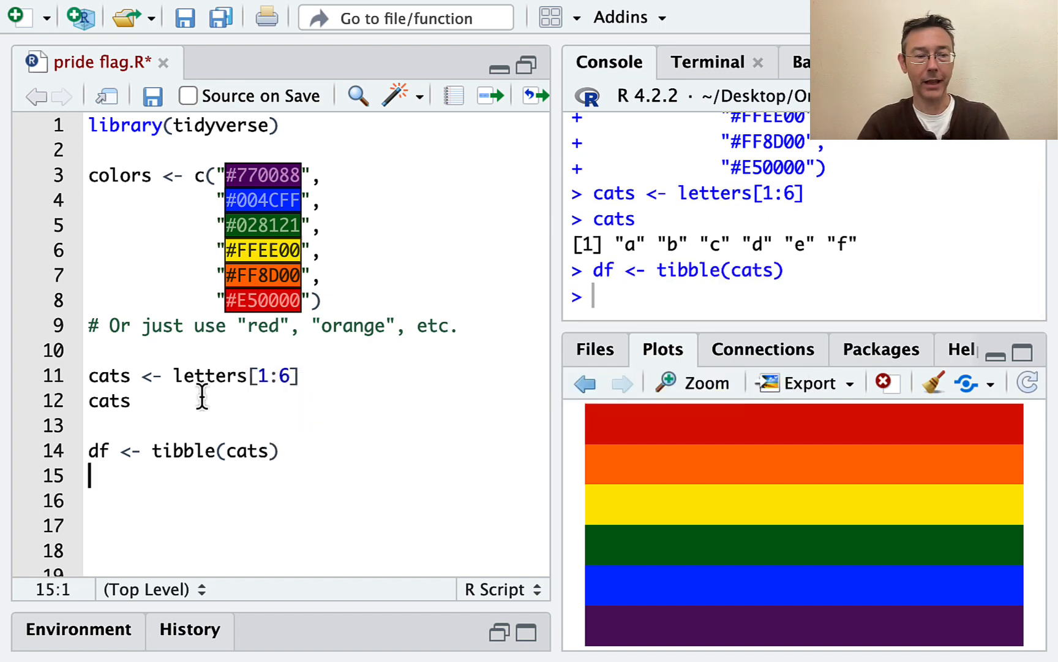
pyautogui.write('df')
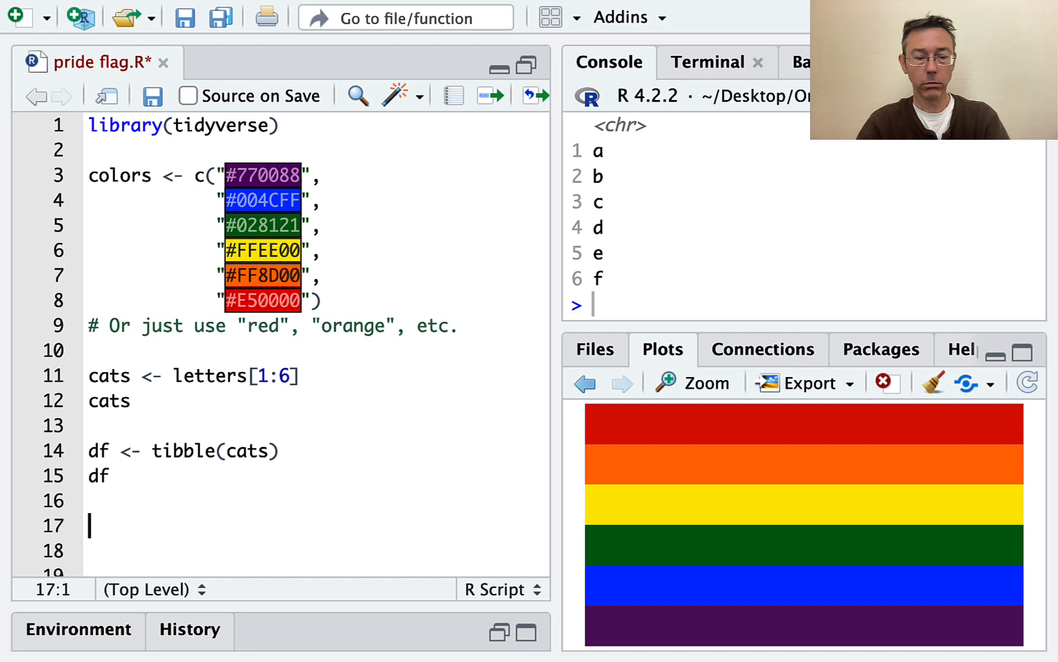
# Step: Write ggplot(df, aes(y = cats)) + geom_bar() for a horizontal bar chart
pyautogui.write('ggplot(')
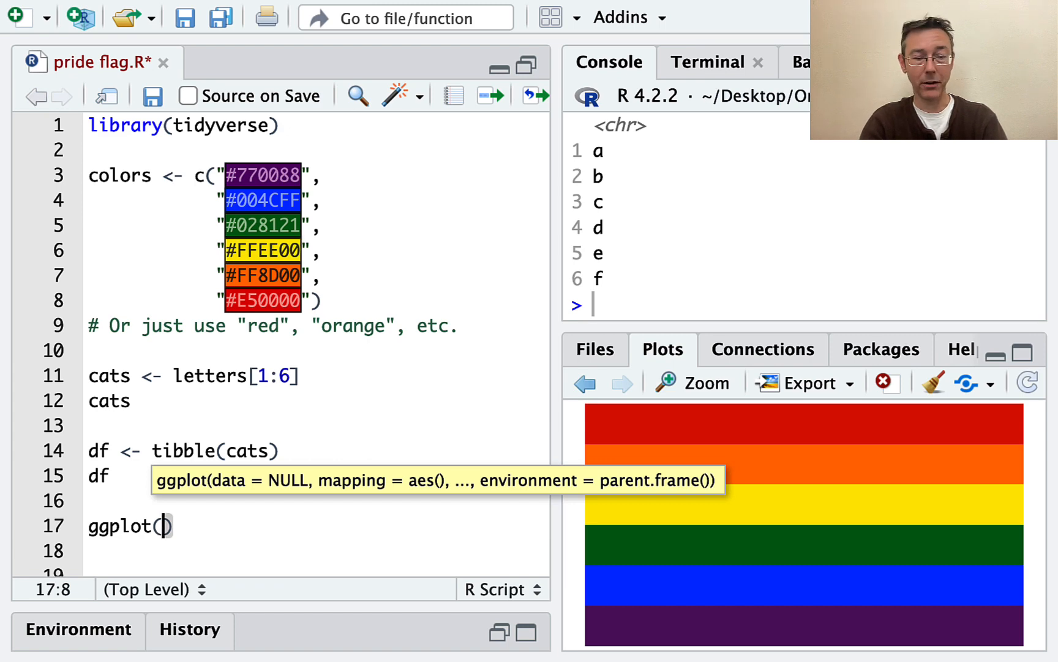
pyautogui.write('df,')
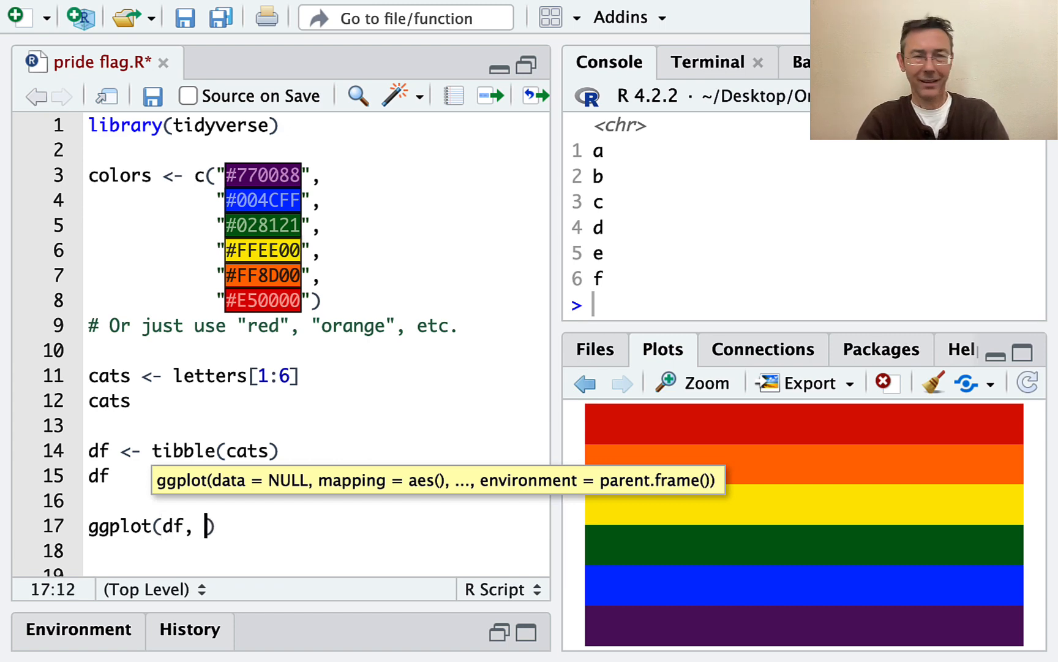
pyautogui.write('aes(')
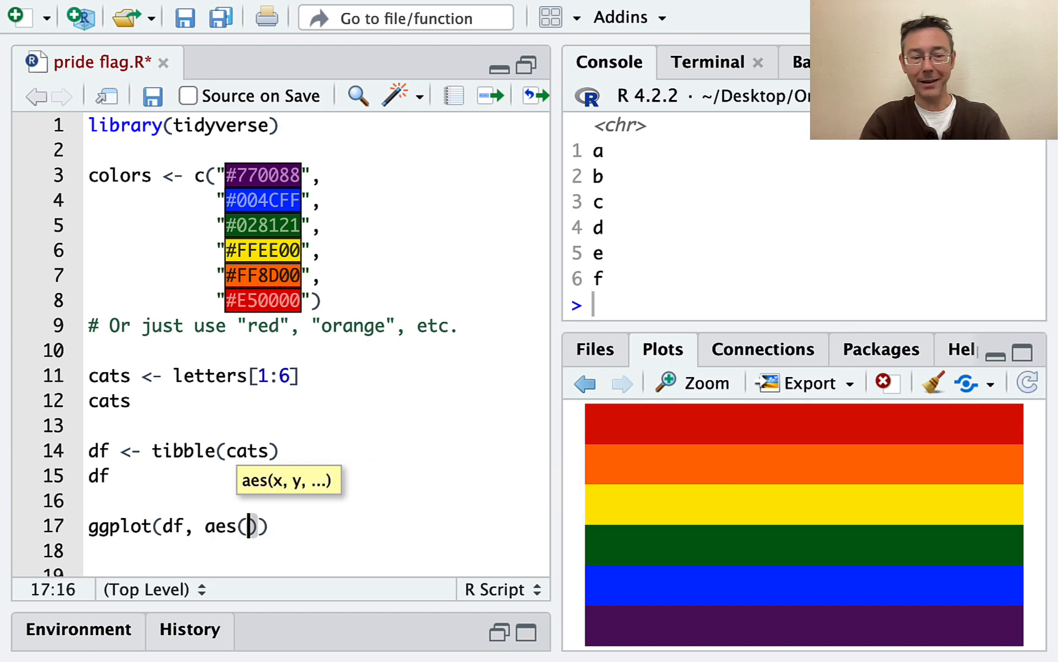
pyautogui.write('y')
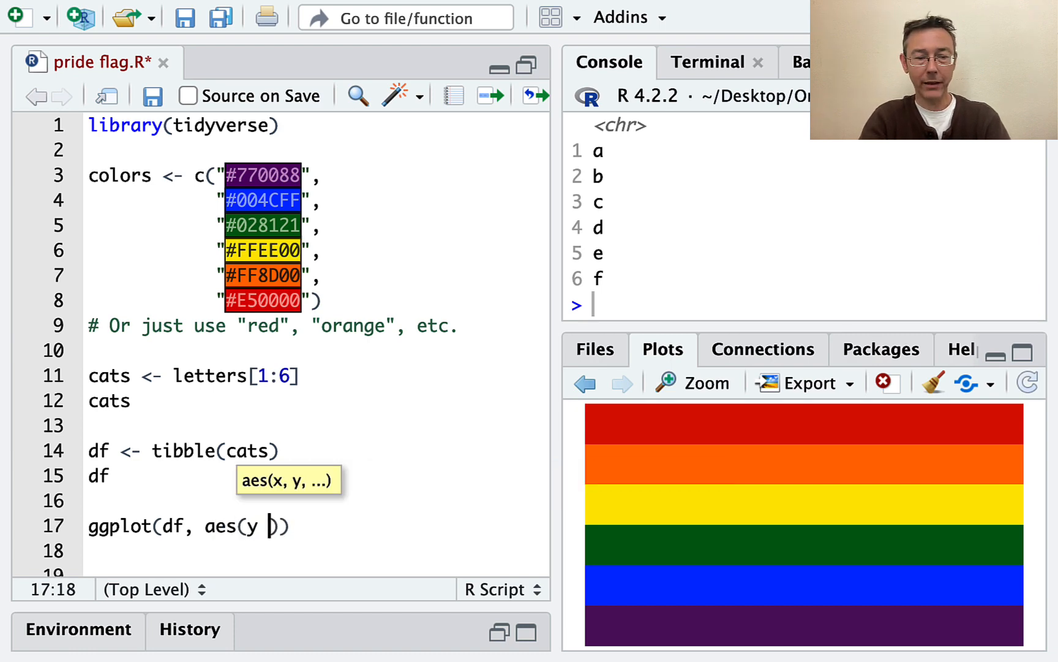
pyautogui.write('= cats')
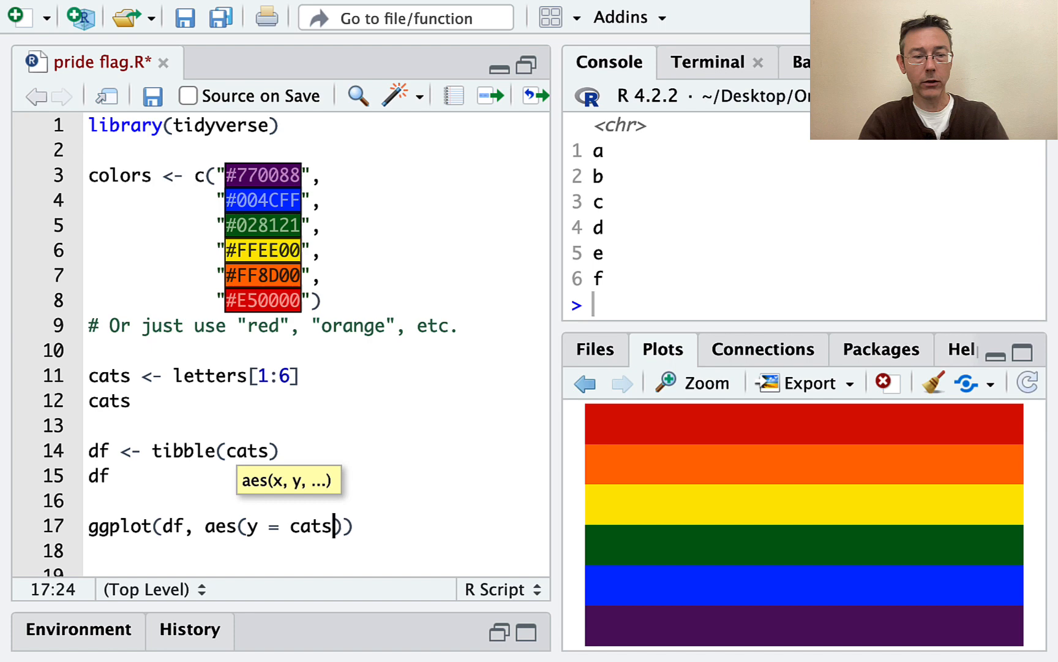
pyautogui.write(')')
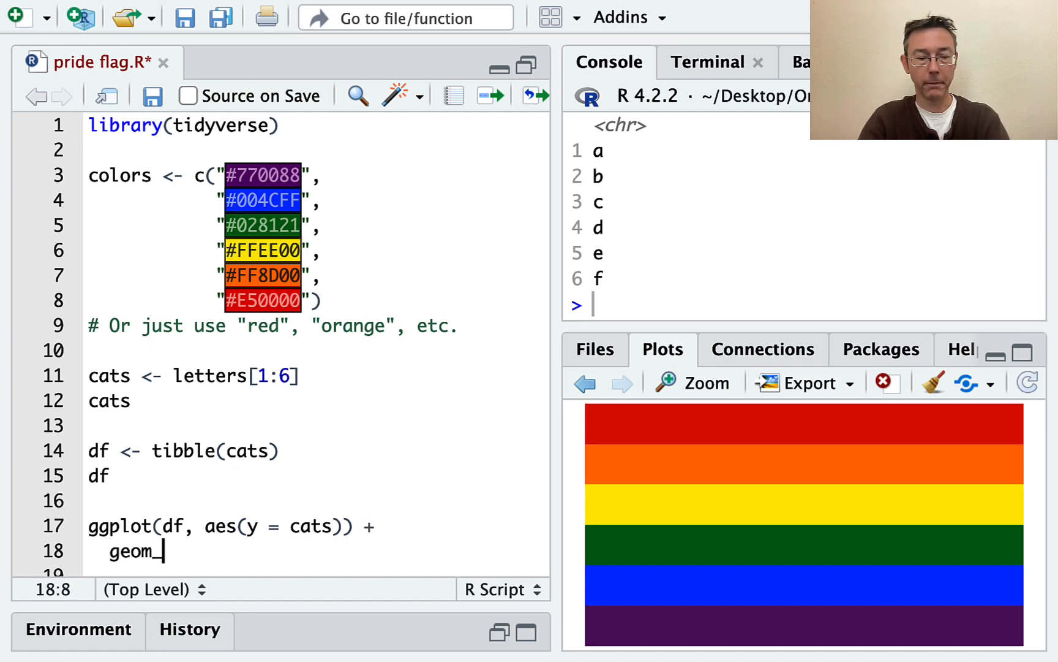
pyautogui.write('bar()')
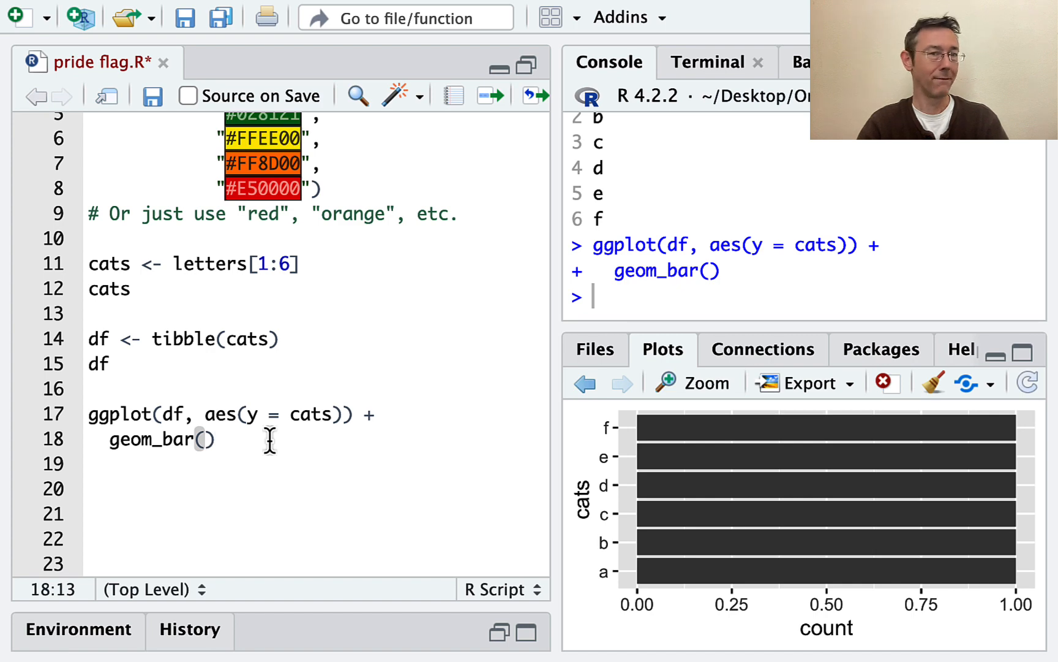
pyautogui.moveTo(335, 389)
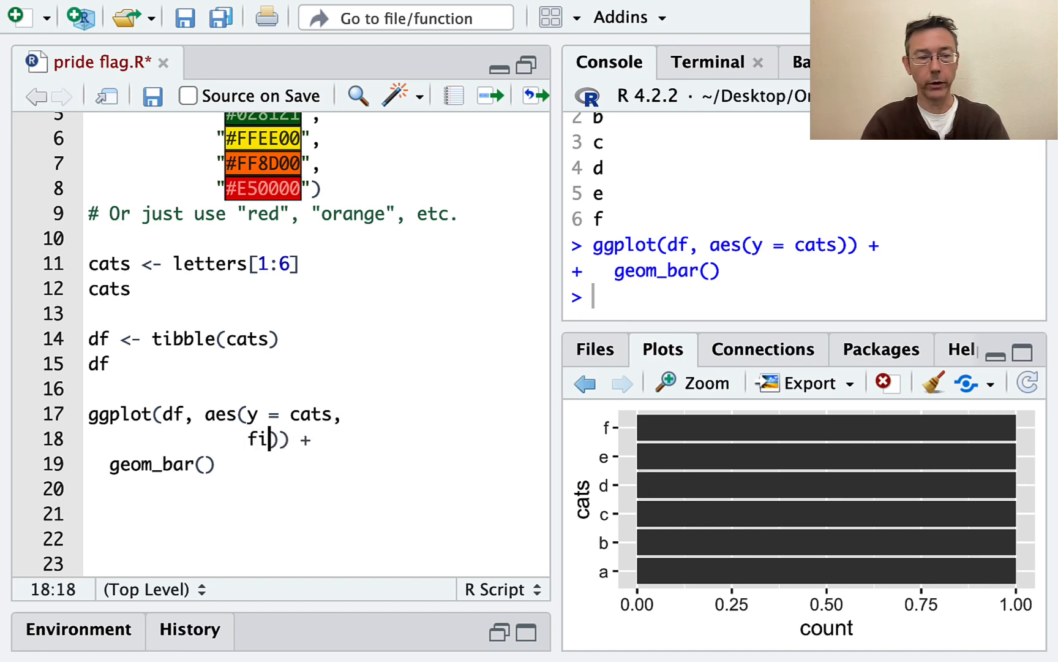
# Step: Add fill = cats inside aes() so each bar gets its own colour
pyautogui.write('ll = cats')
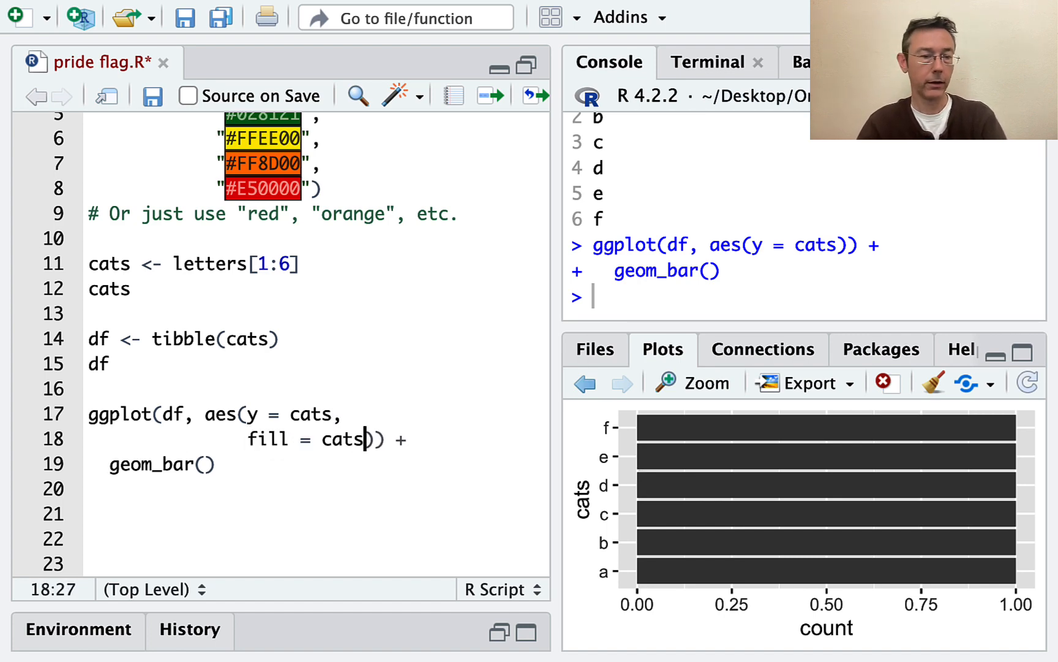
pyautogui.press('enter')
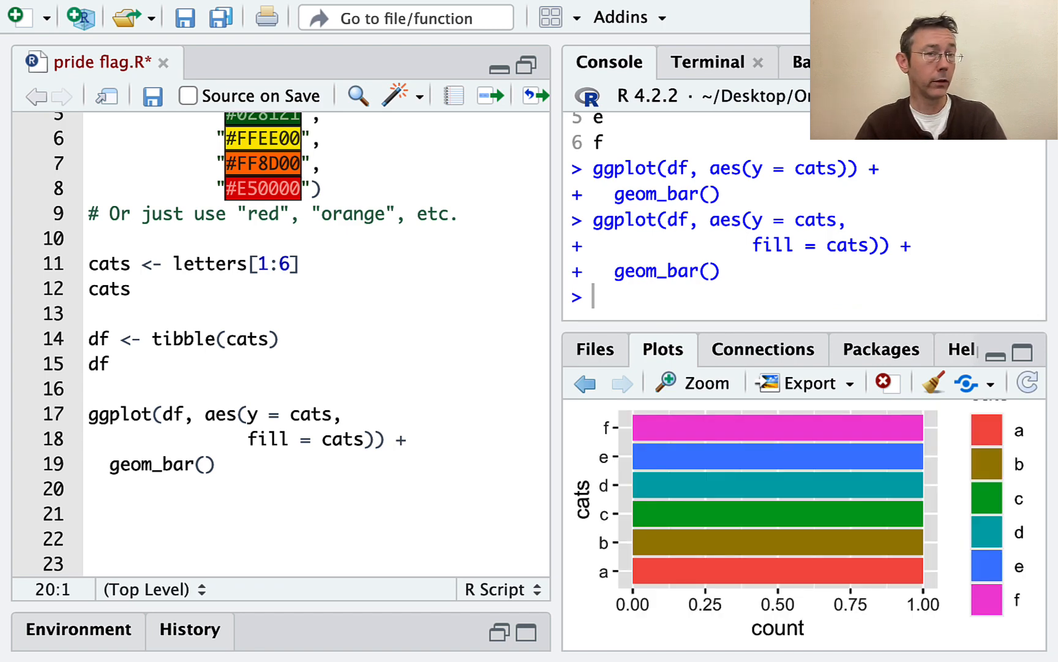
pyautogui.moveTo(521, 451)
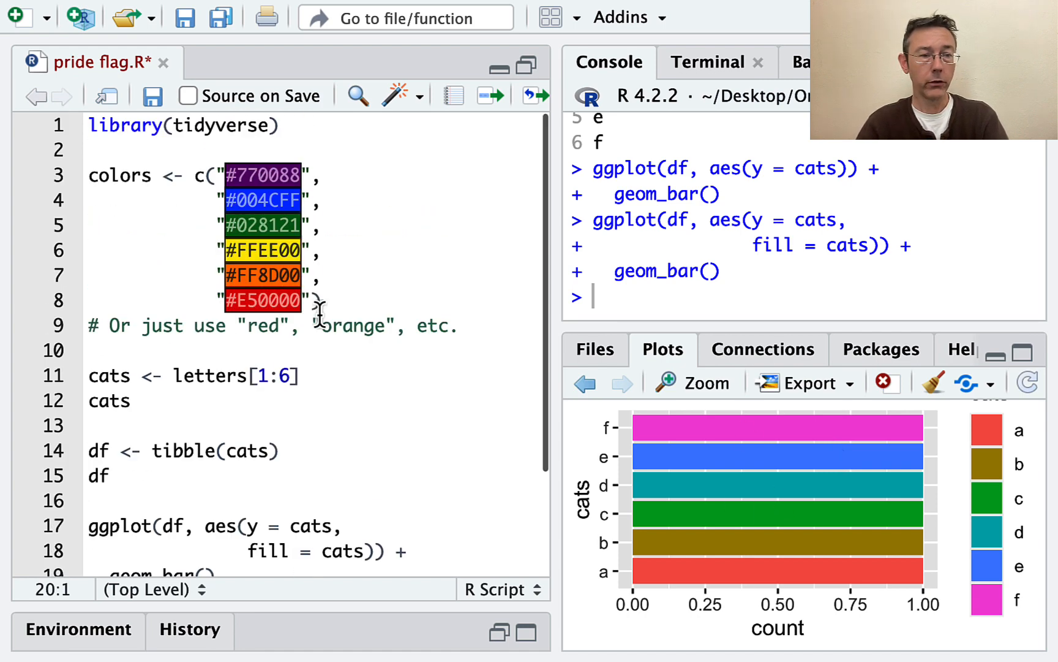
# Step: Add scale_fill_manual(values = colors) to give the bars purple-to-red pride colours
pyautogui.doubleClick(119, 175)
pyautogui.write('scale')
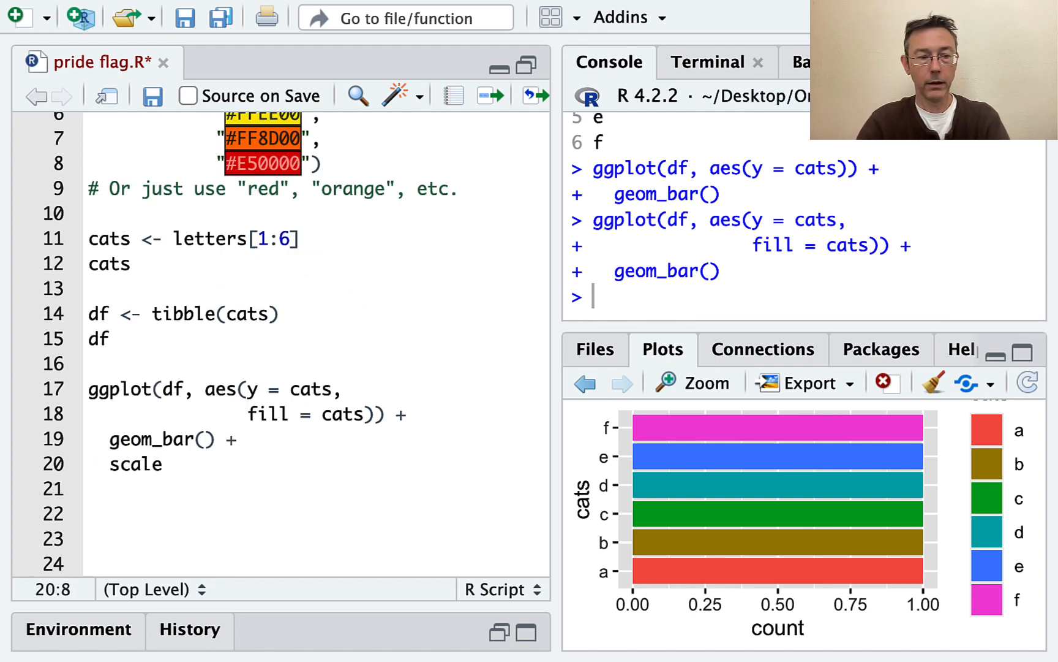
pyautogui.write('_fill')
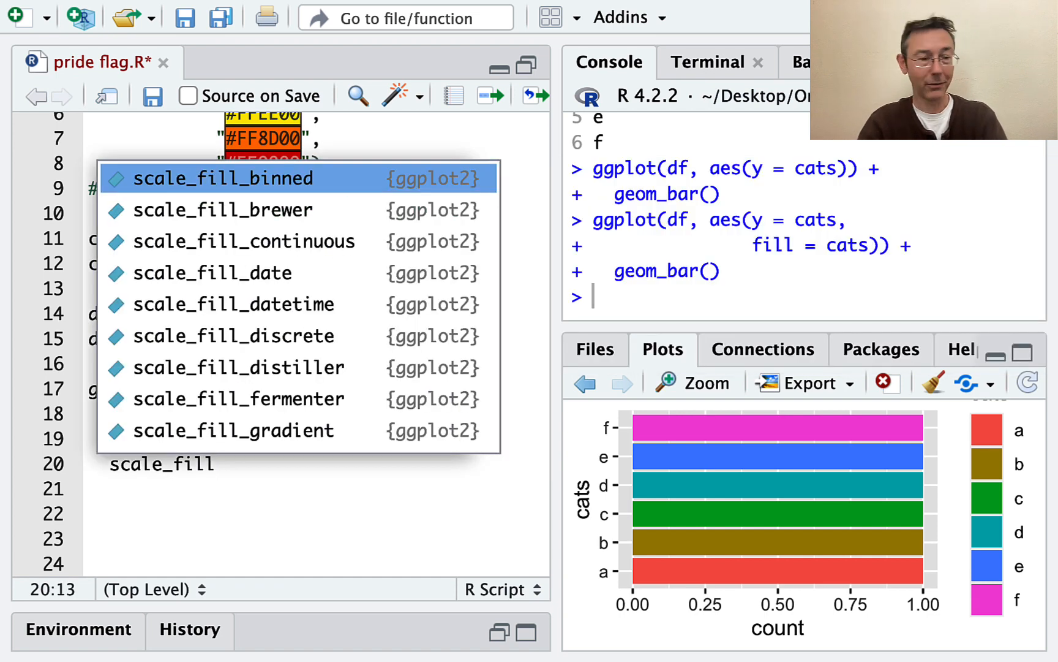
pyautogui.press('Escape')
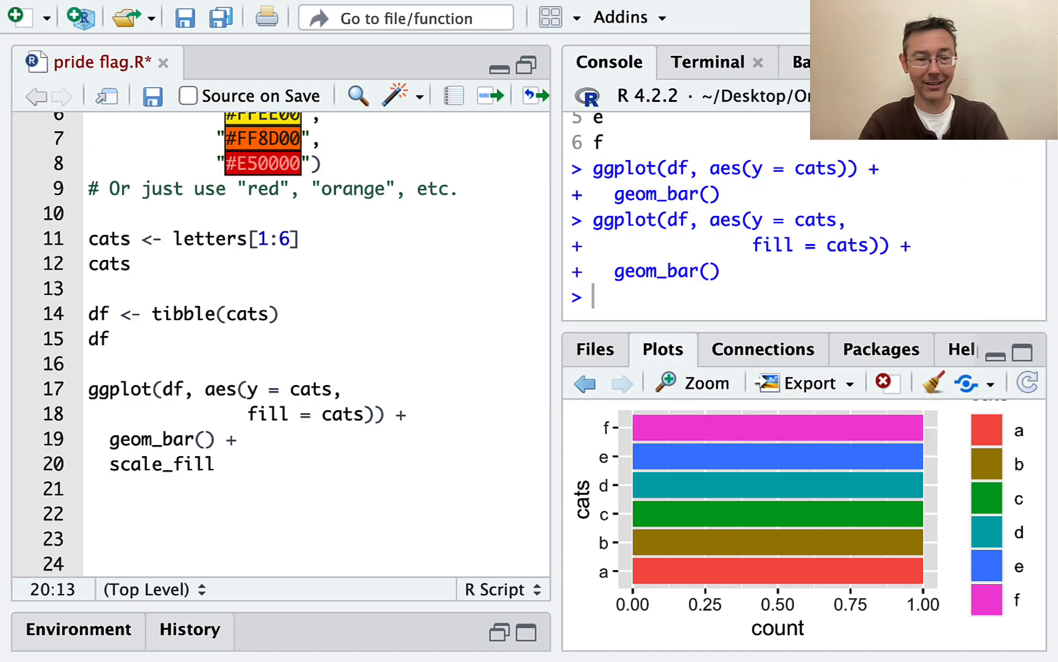
pyautogui.write('_manual')
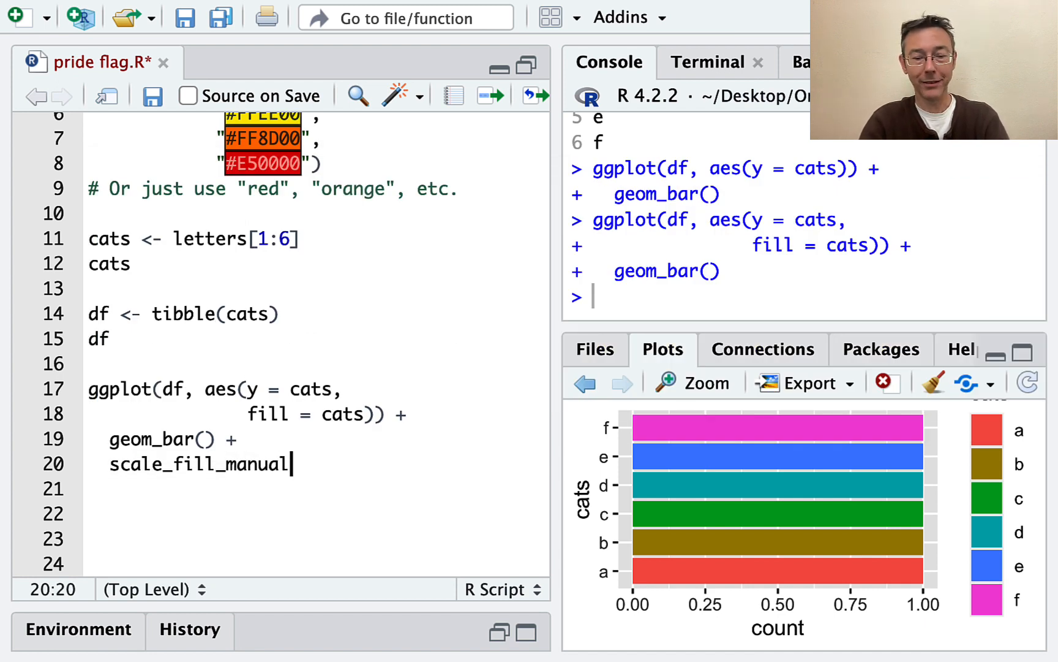
pyautogui.write('(values =')
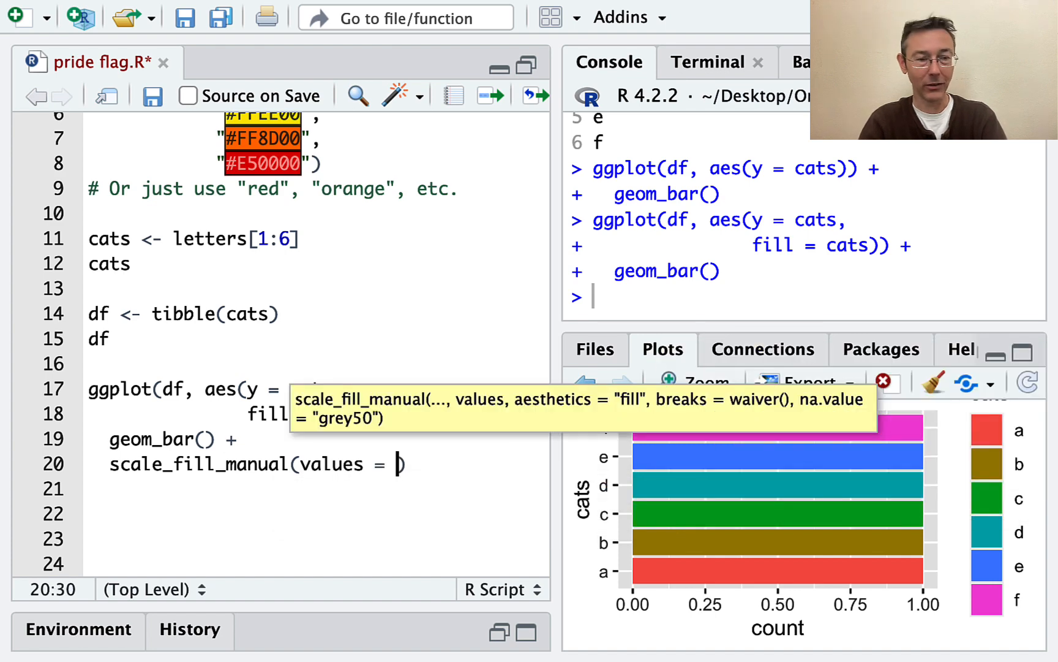
pyautogui.write('colors')
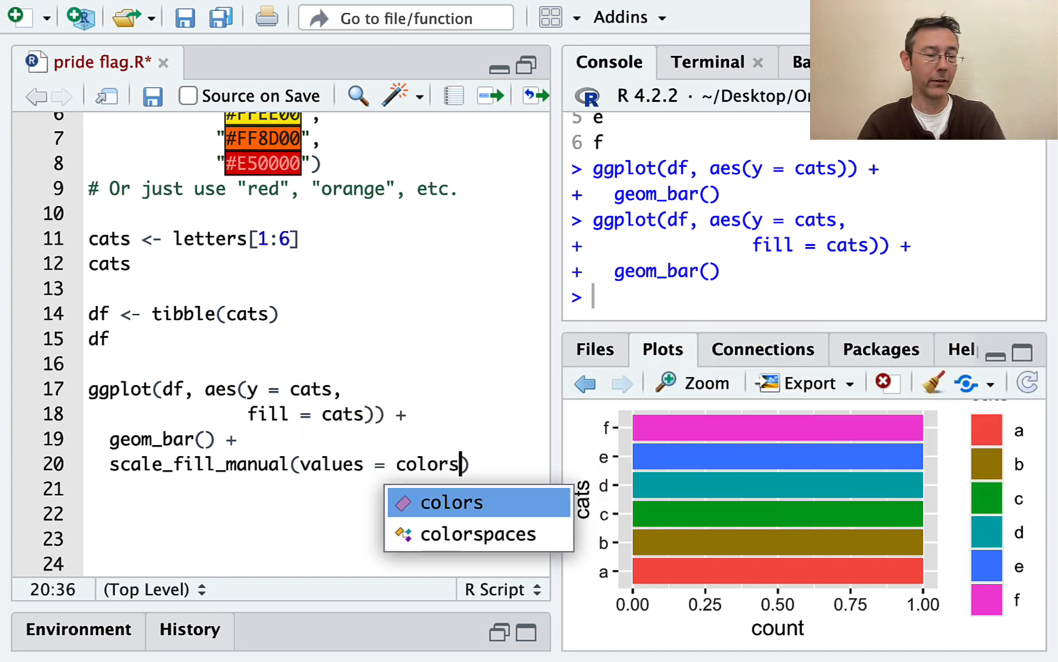
pyautogui.press('Return')
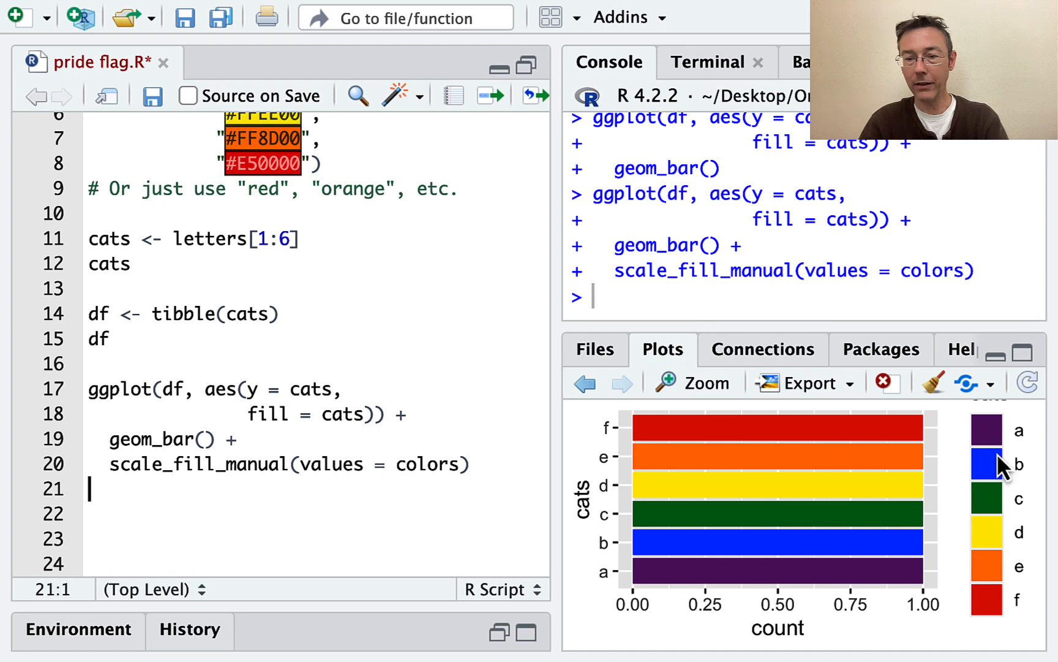
# Step: Add show.legend = FALSE and width = 1 inside geom_bar()
pyautogui.click(203, 438)
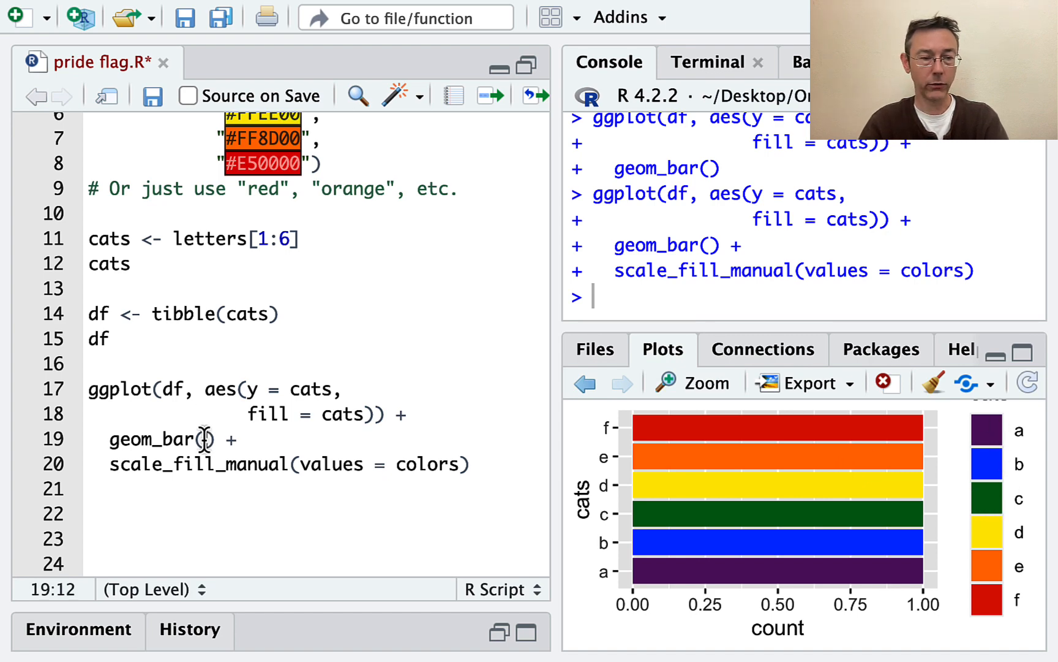
pyautogui.write('show.legend = FALSE')
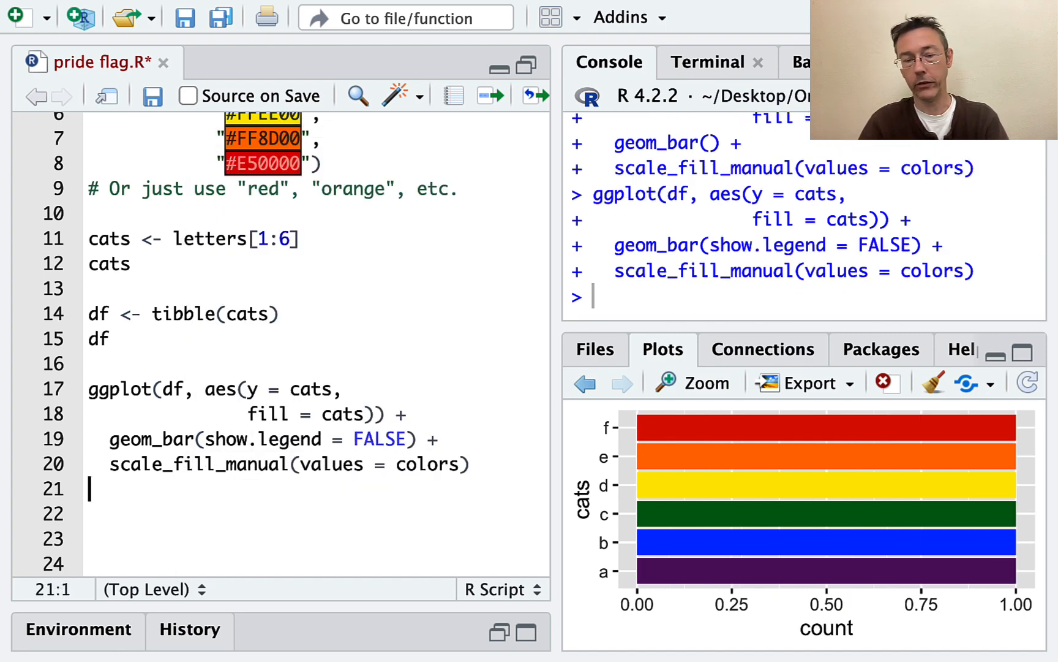
pyautogui.moveTo(658, 511)
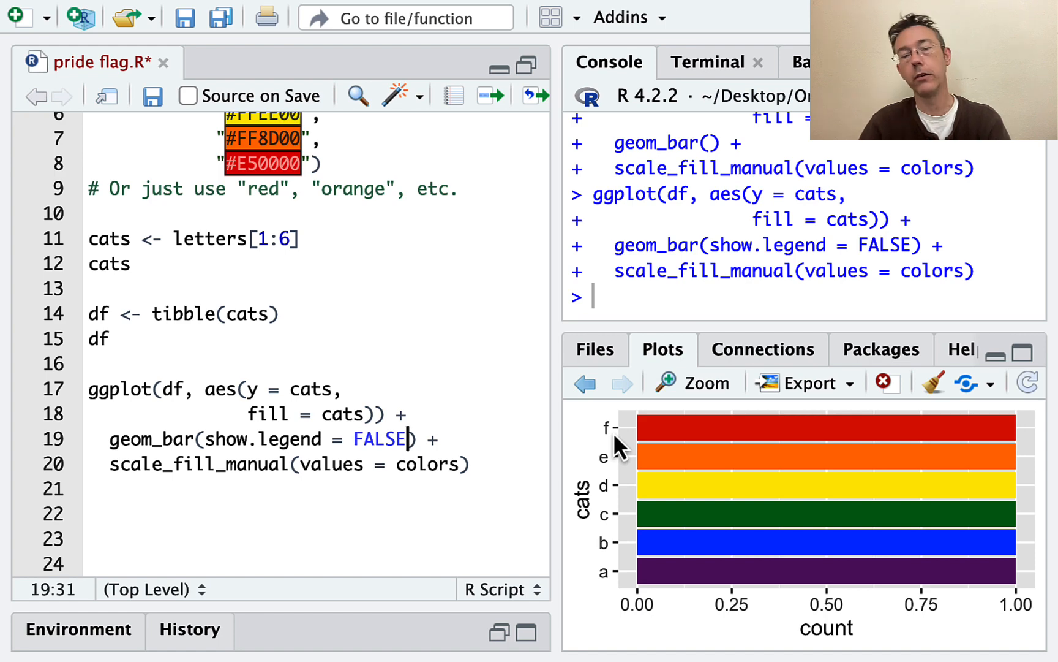
pyautogui.moveTo(621, 472)
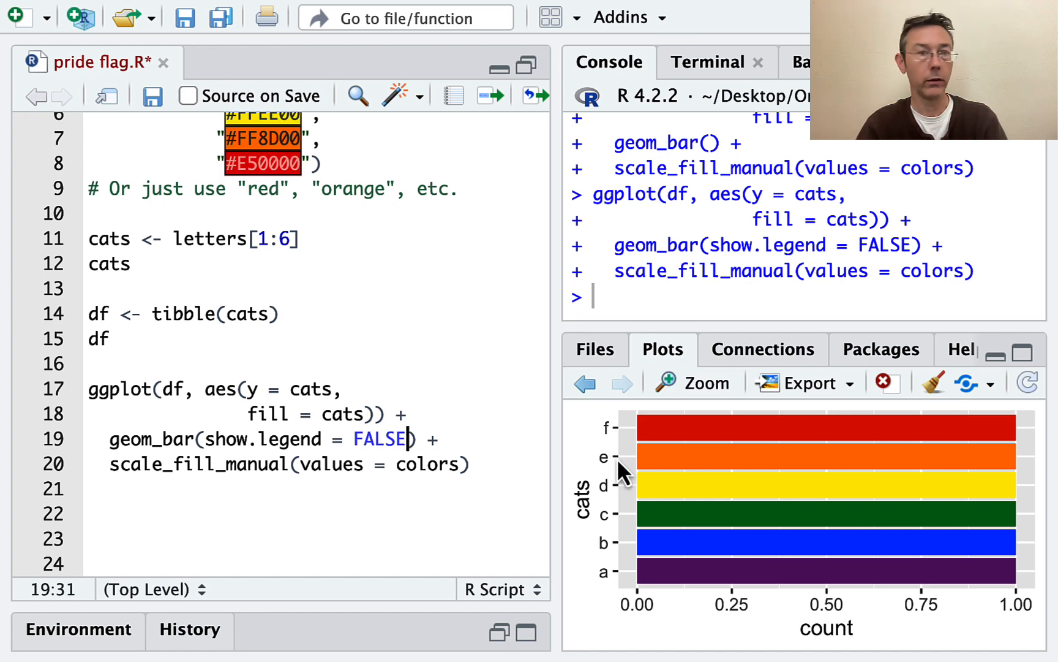
pyautogui.moveTo(614, 580)
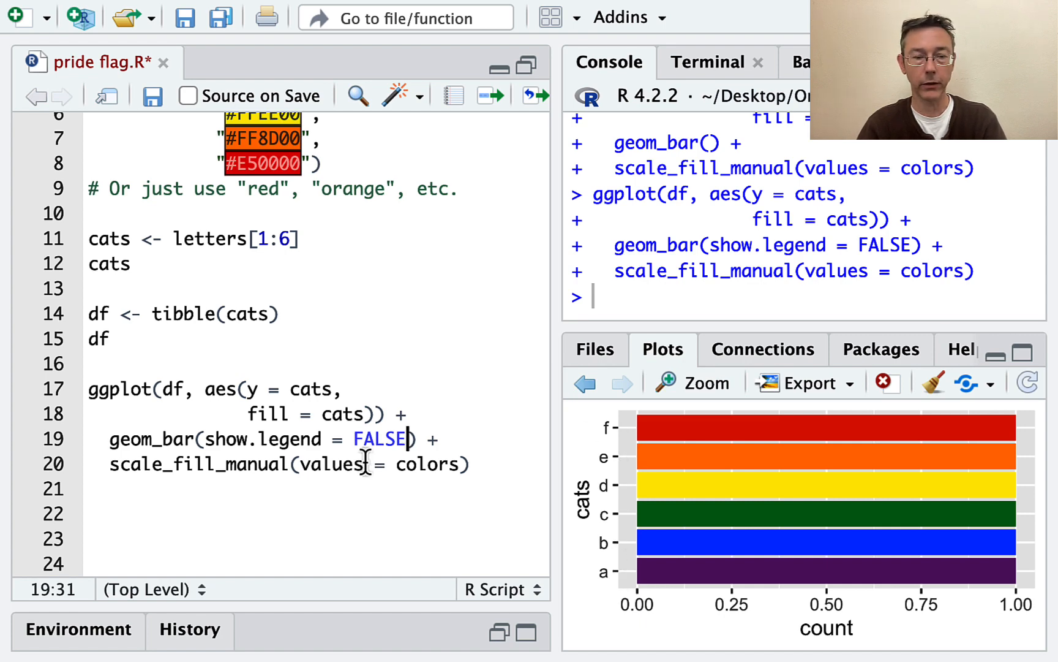
pyautogui.moveTo(665, 476)
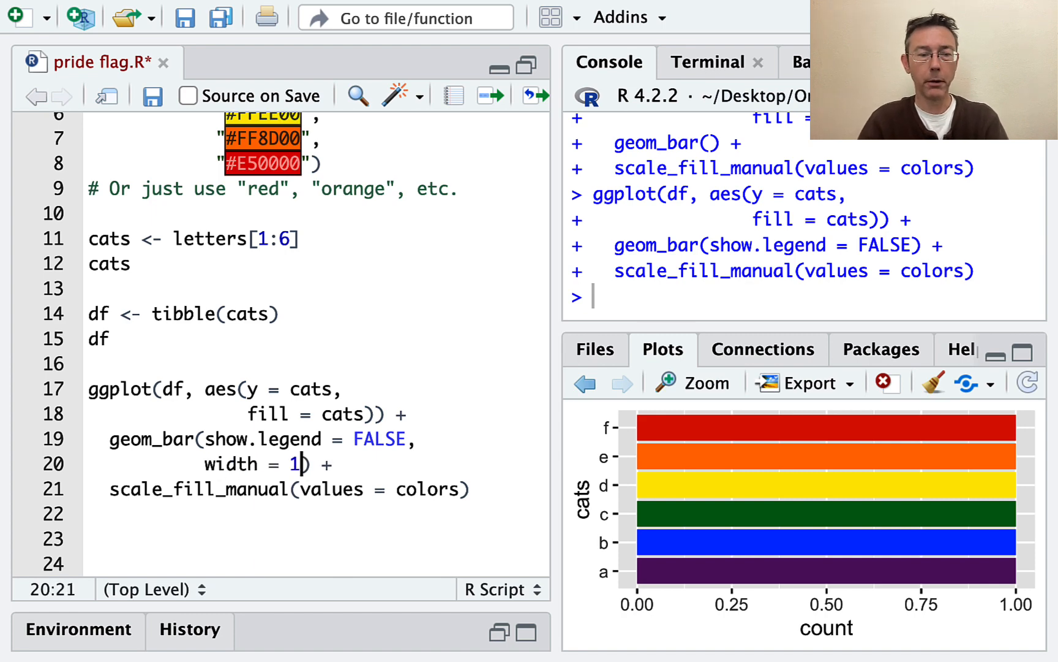
pyautogui.moveTo(604, 436)
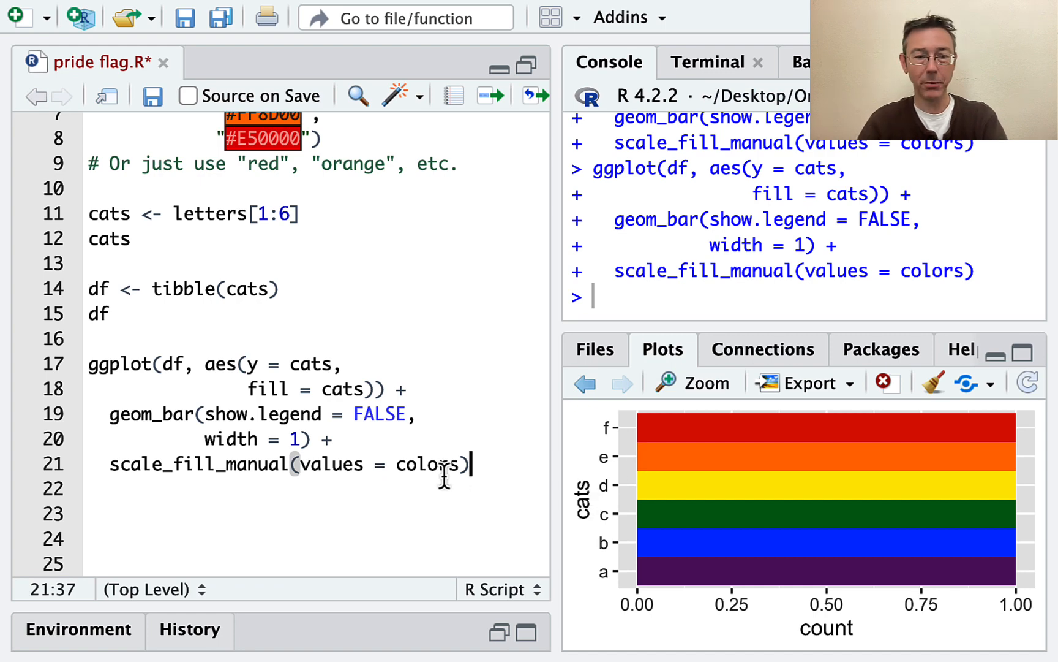
# Step: Append theme_void() to the plot, leaving only the six touching stripes
pyautogui.write('theme')
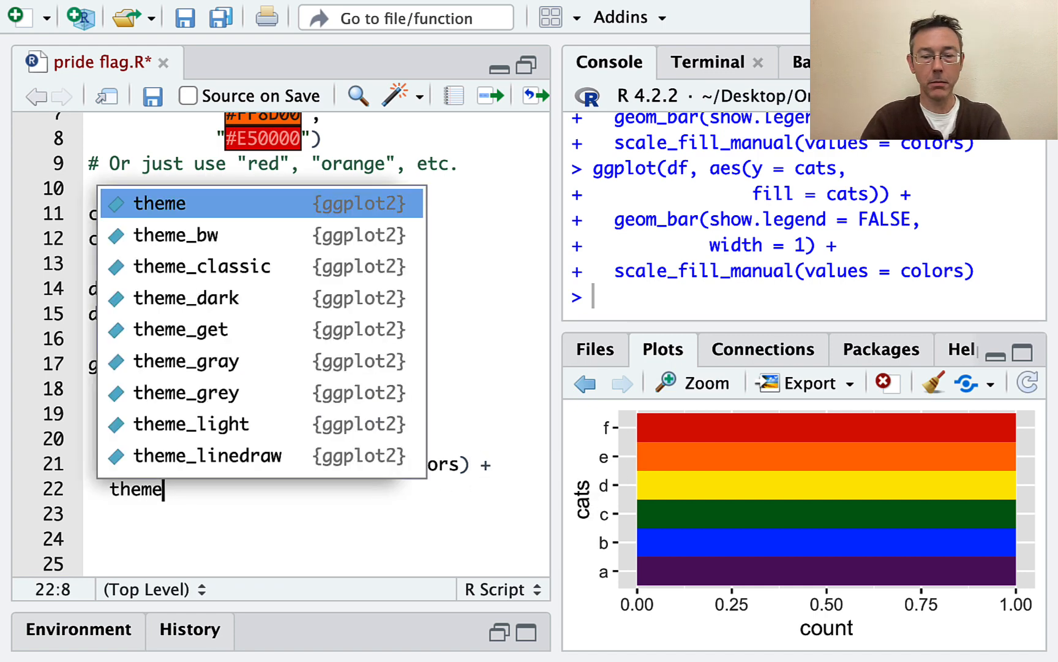
pyautogui.write('_void')
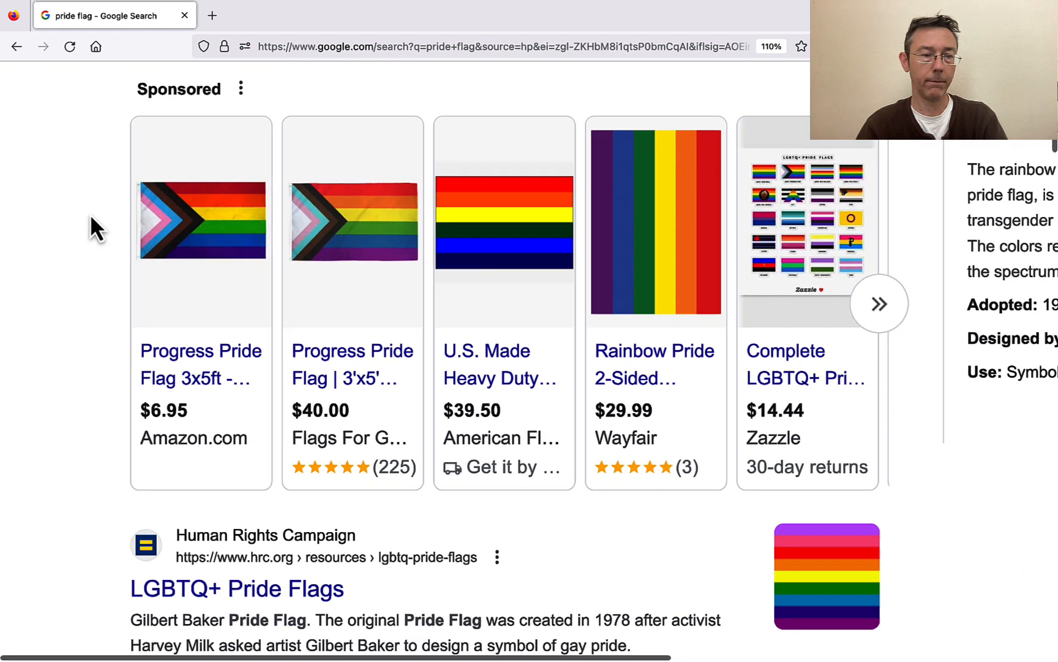
pyautogui.scroll(-3)
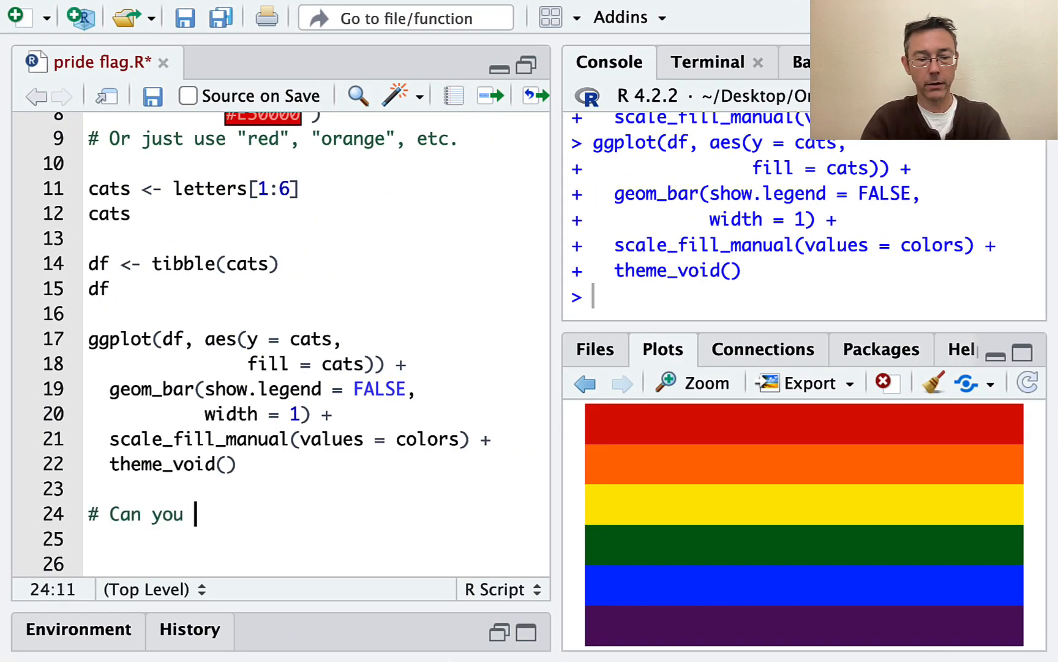
# Step: Add comments '# Can you make a progress flag?' and '# Hint: geom_polygon'
pyautogui.write('make a progress')
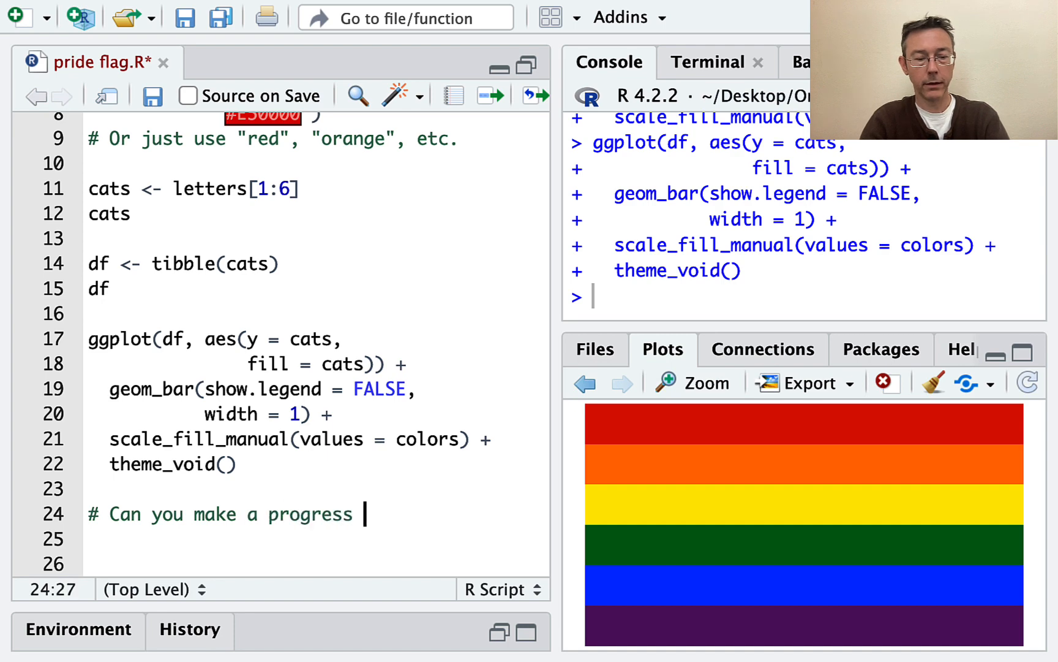
pyautogui.write('flag?')
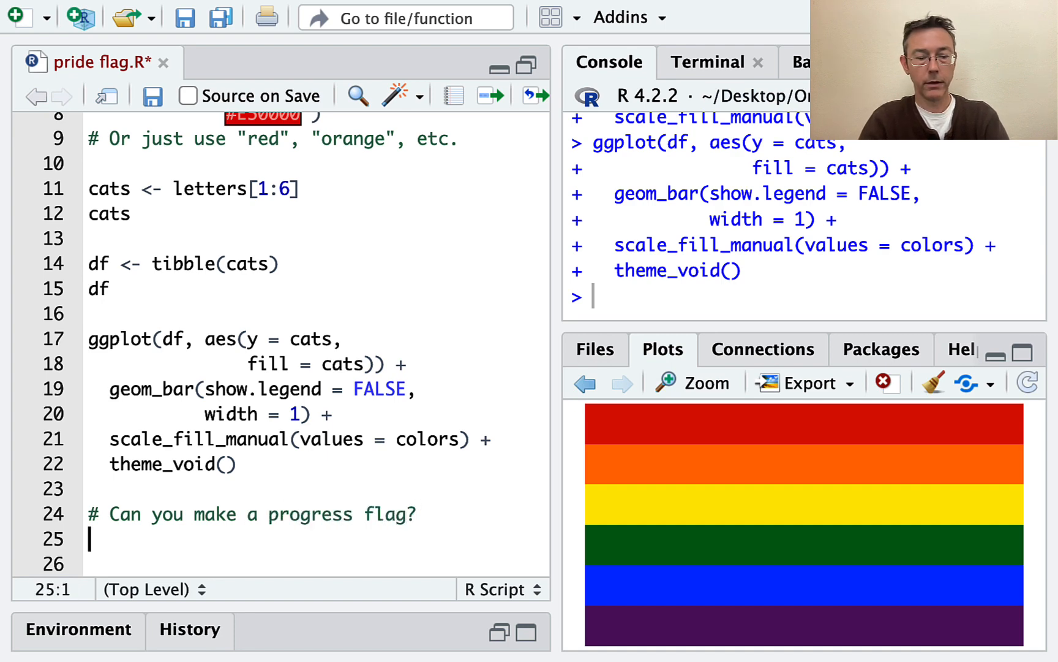
pyautogui.write('#')
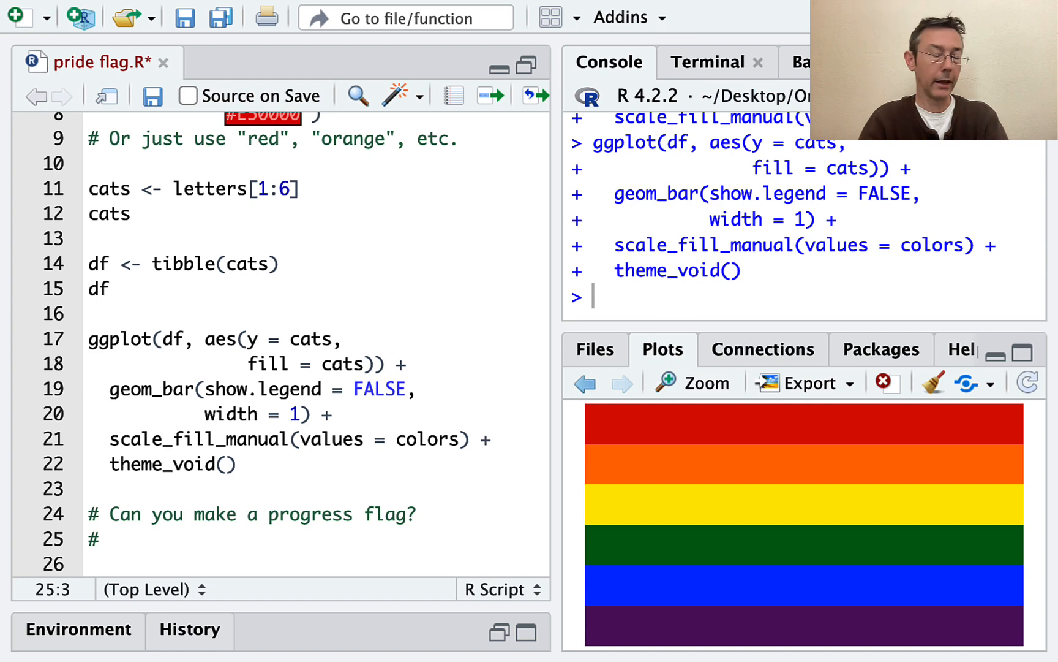
pyautogui.click(111, 537)
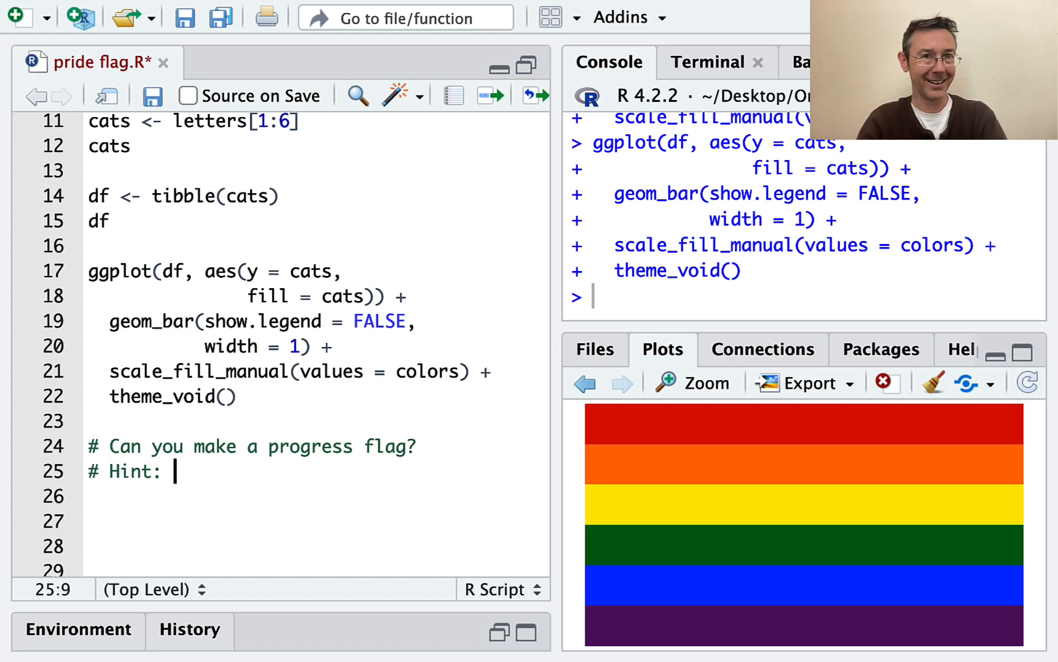
pyautogui.write('geom_')
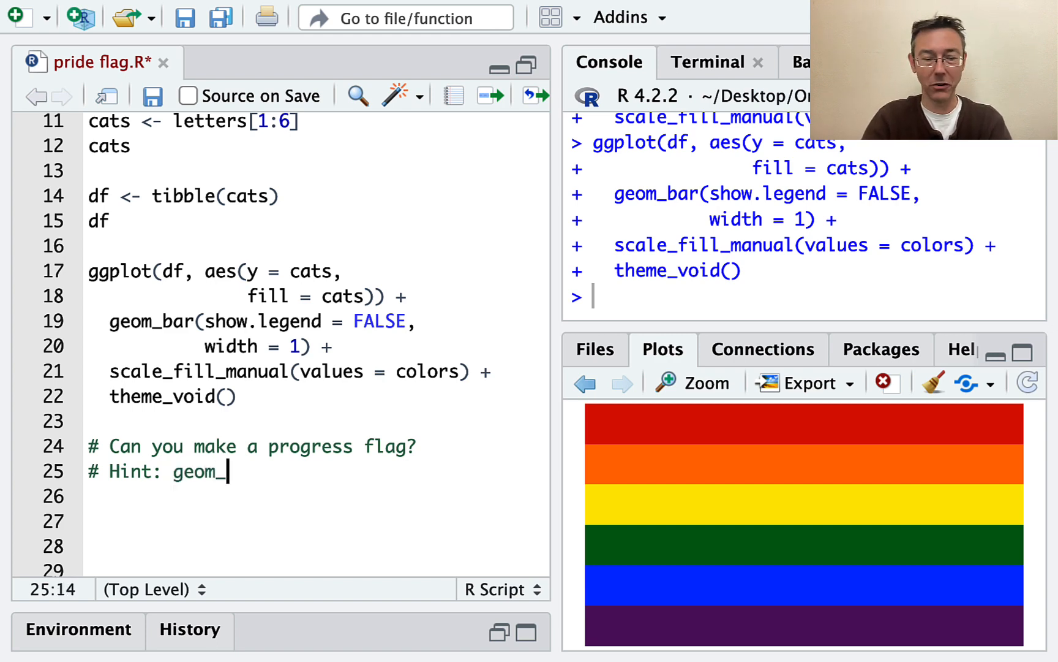
pyautogui.write('polygon')
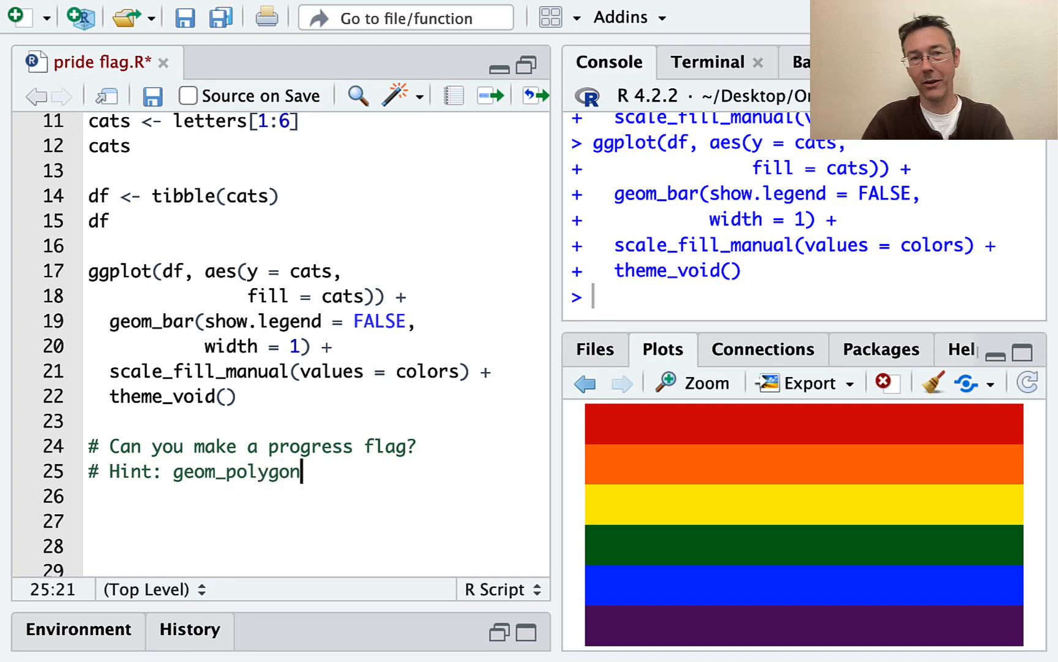